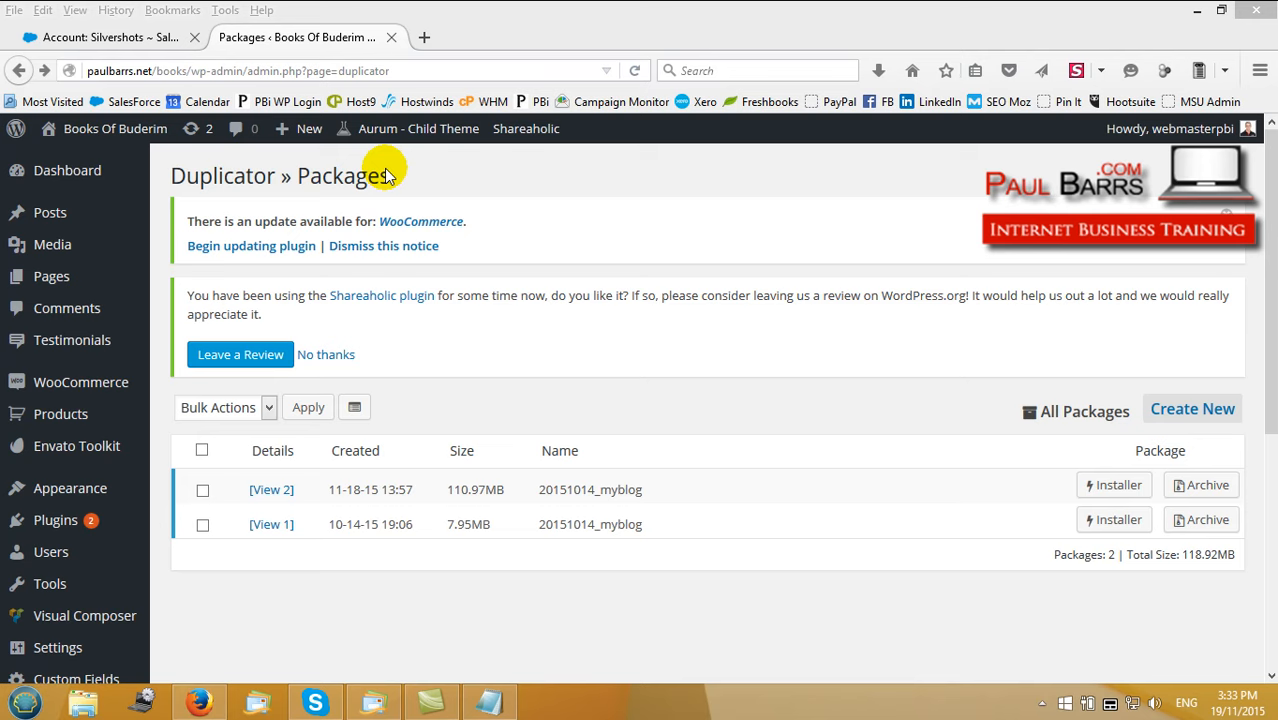
pyautogui.moveTo(490, 380)
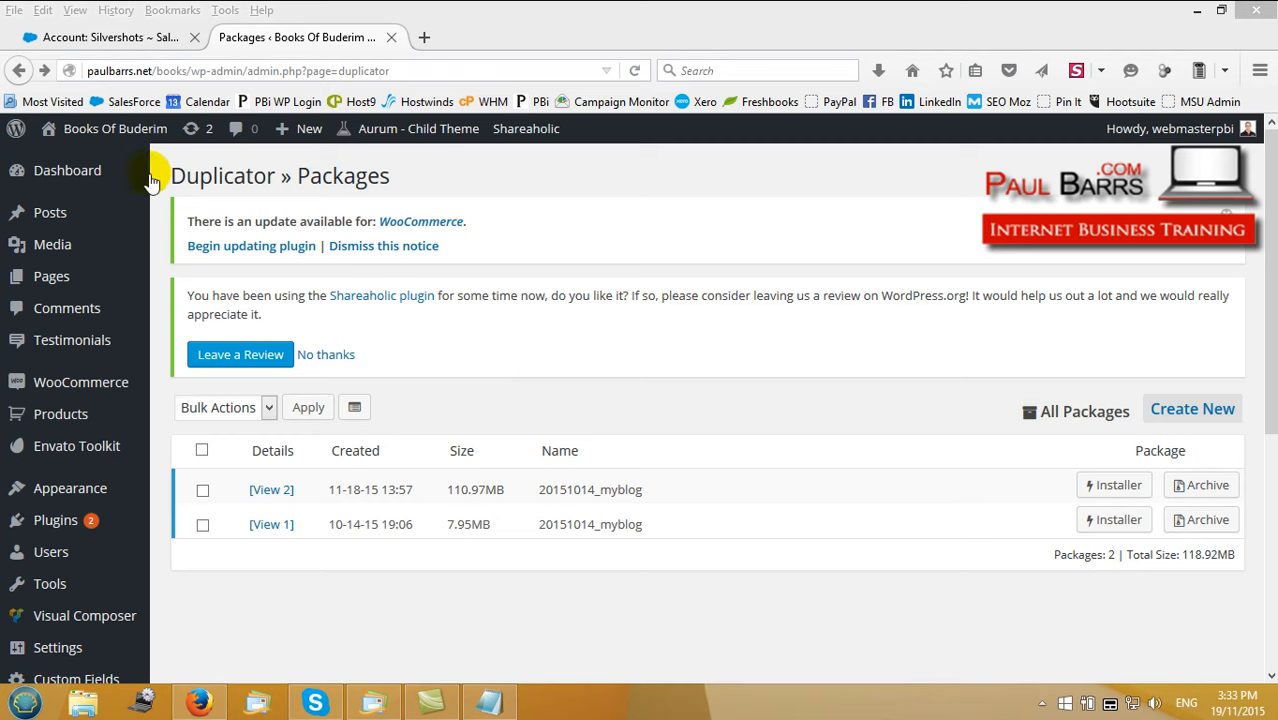
pyautogui.moveTo(165, 220)
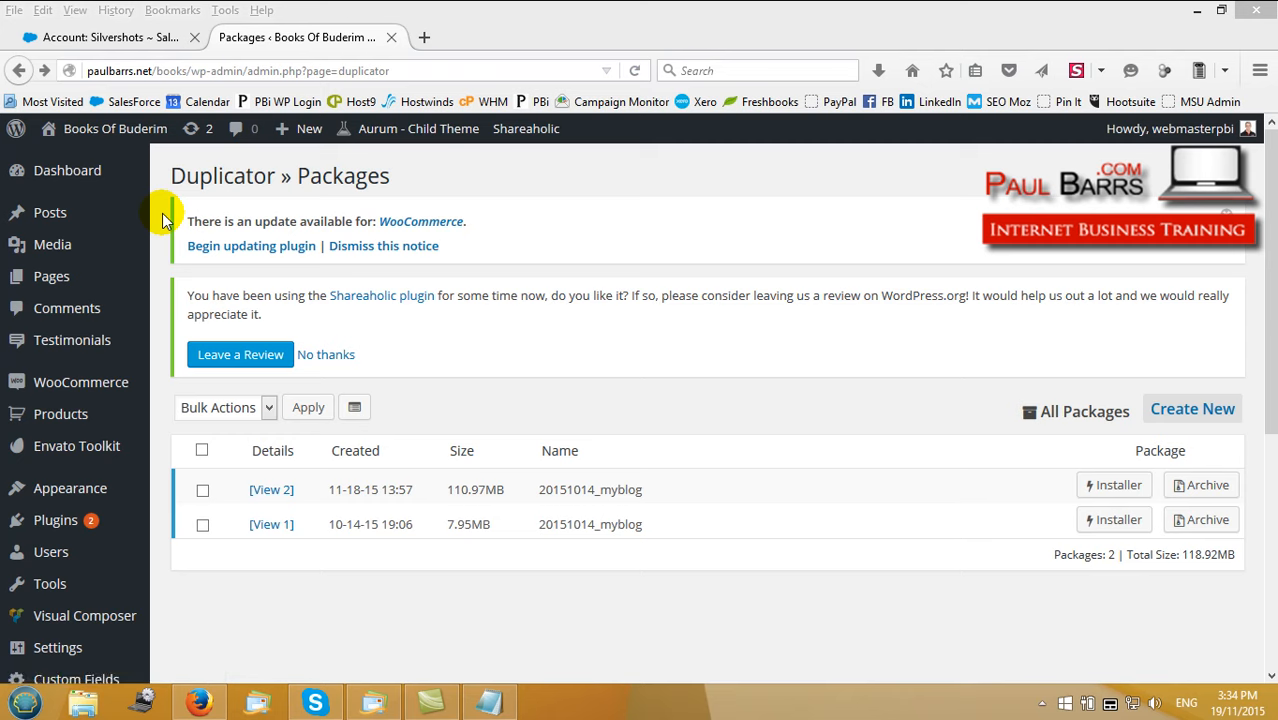
pyautogui.moveTo(418, 364)
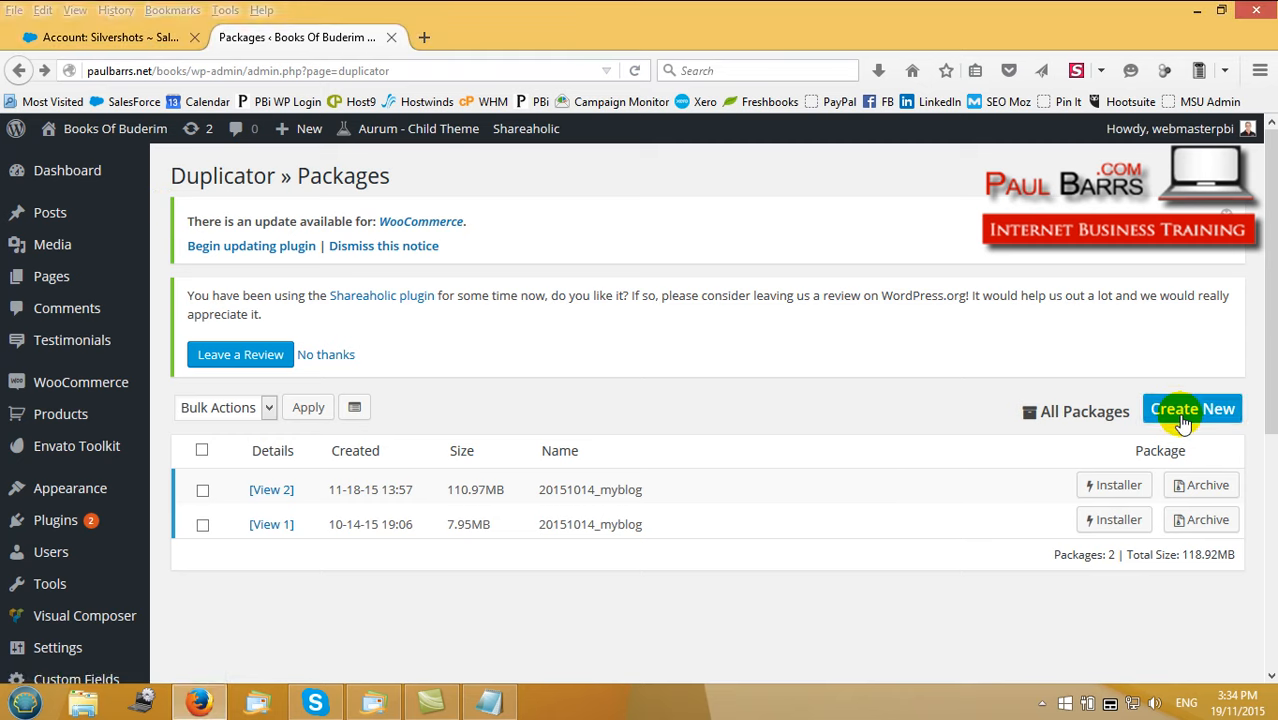
# Create a new Duplicator package named 20151014_myblog with default settings and run the scan
pyautogui.click(1192, 409)
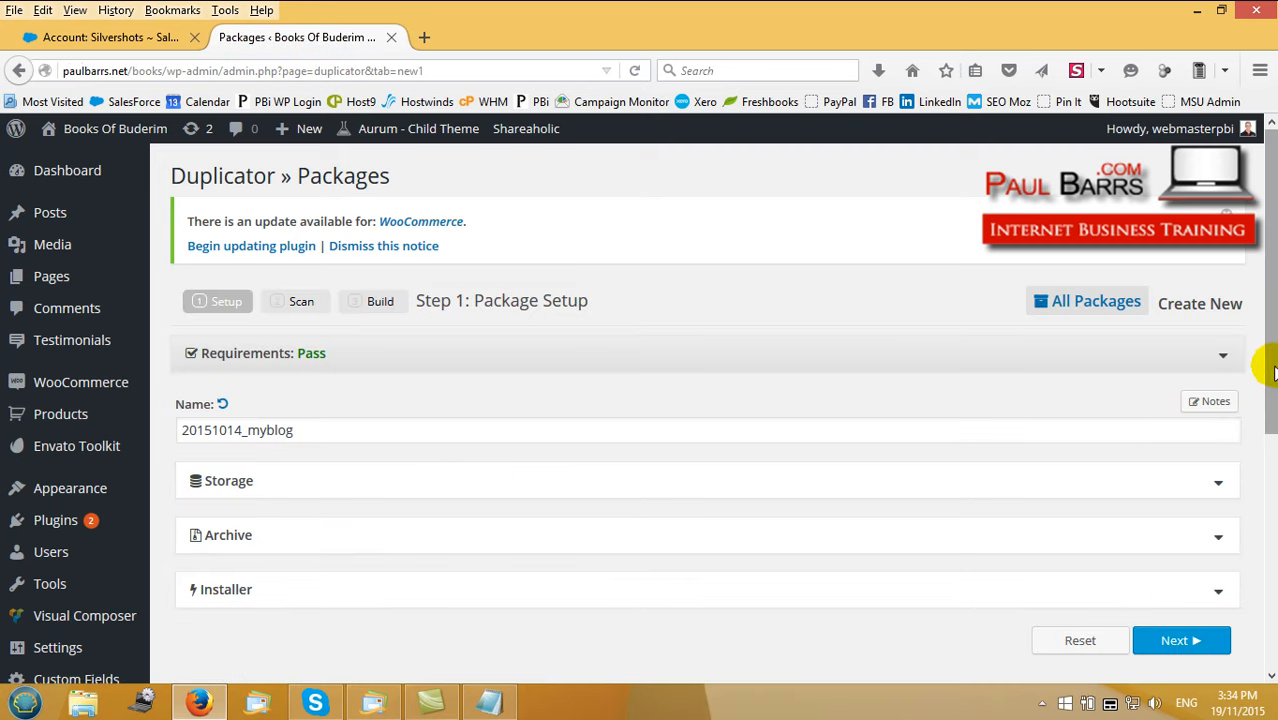
pyautogui.scroll(-3)
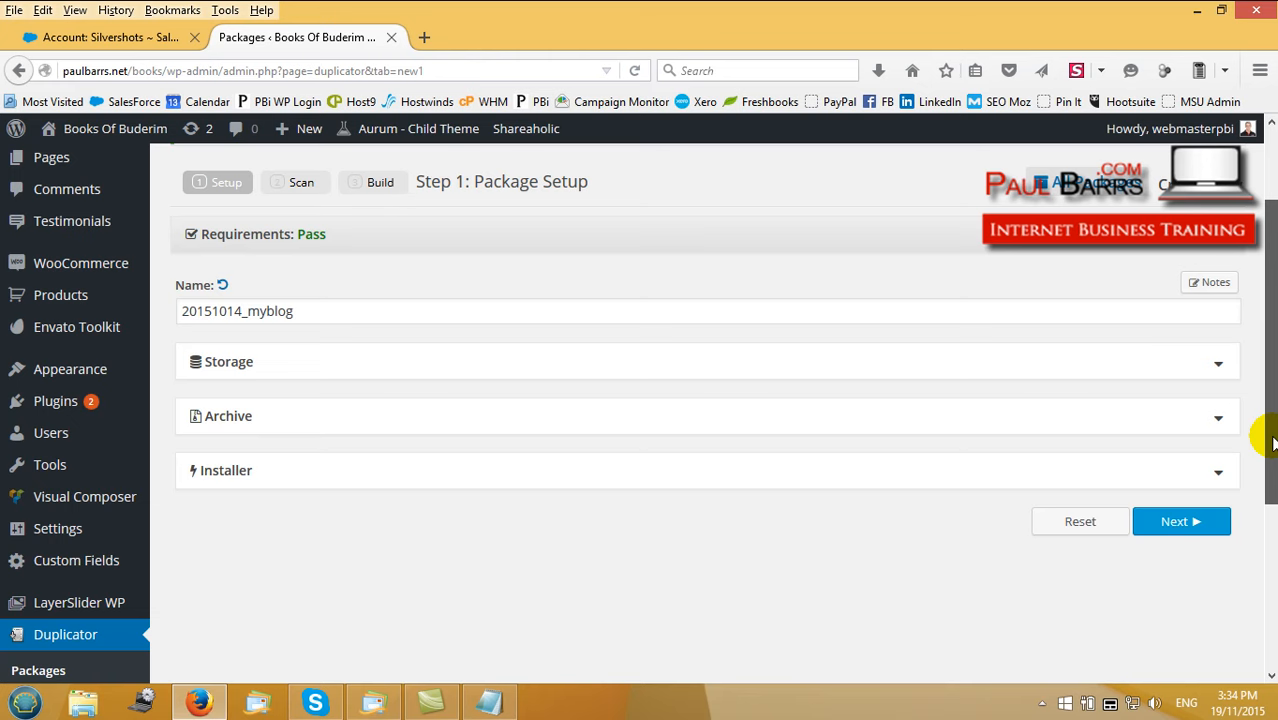
pyautogui.moveTo(866, 550)
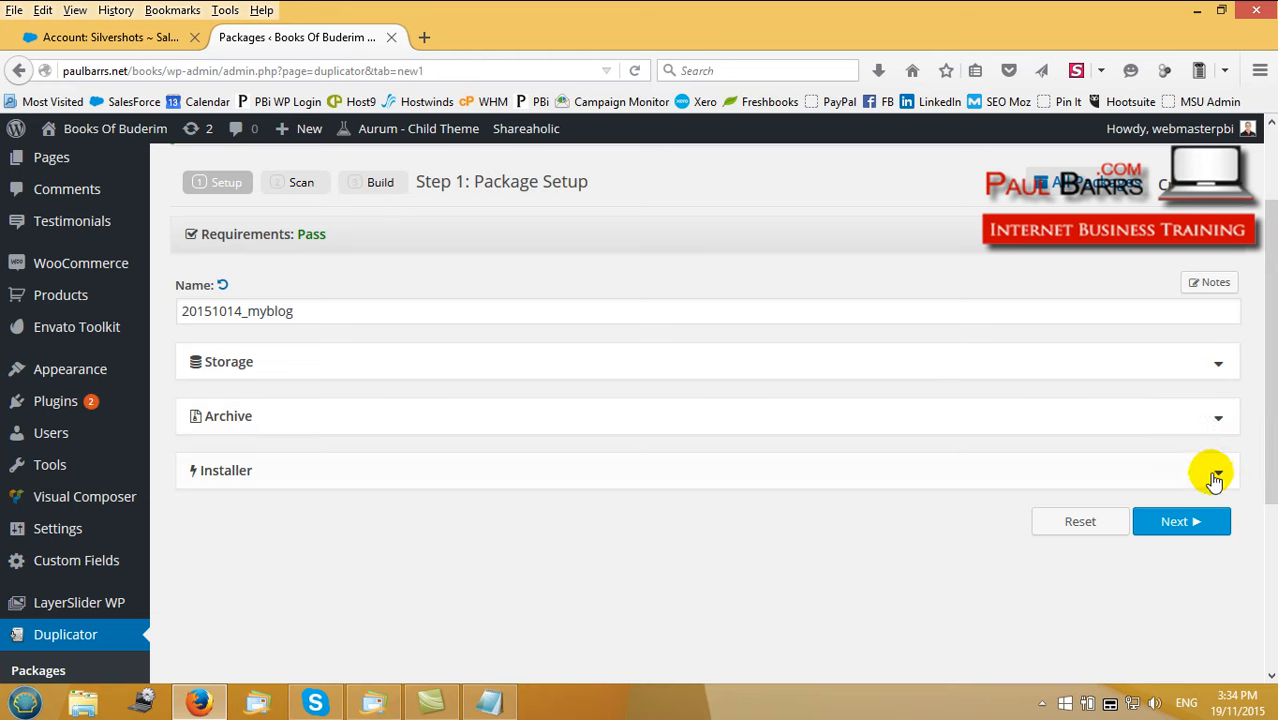
pyautogui.moveTo(882, 530)
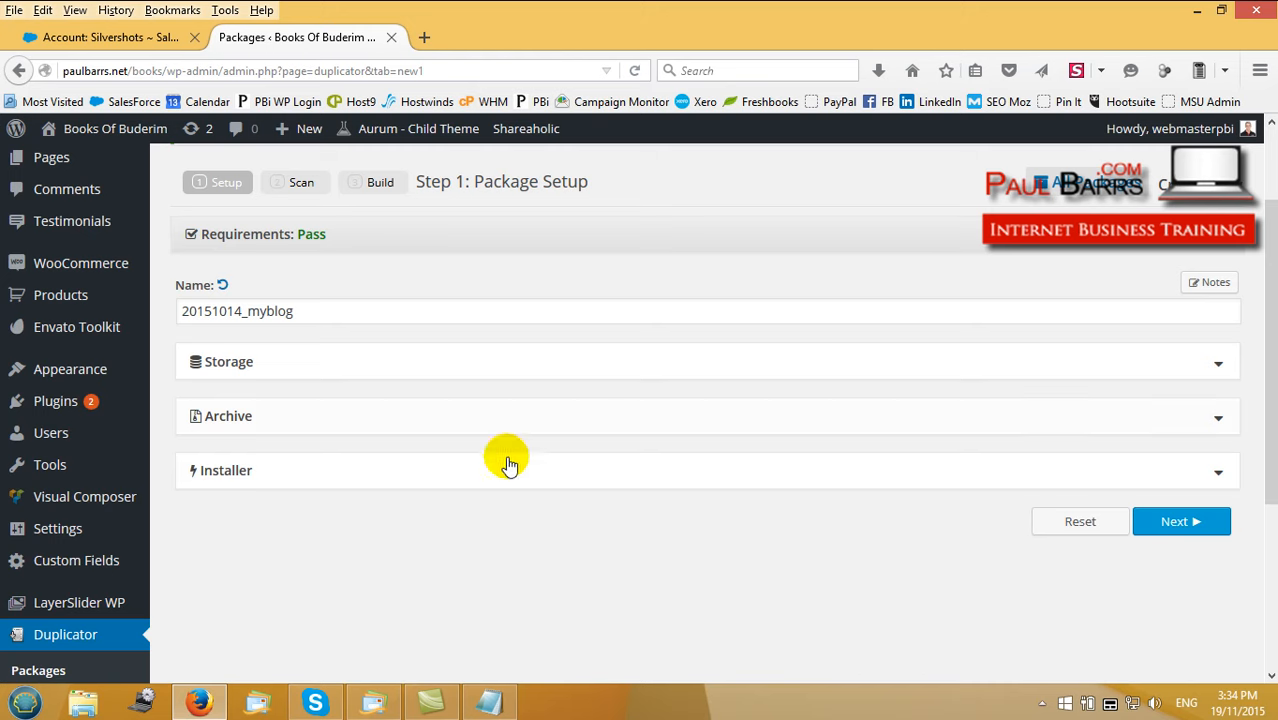
pyautogui.click(1181, 521)
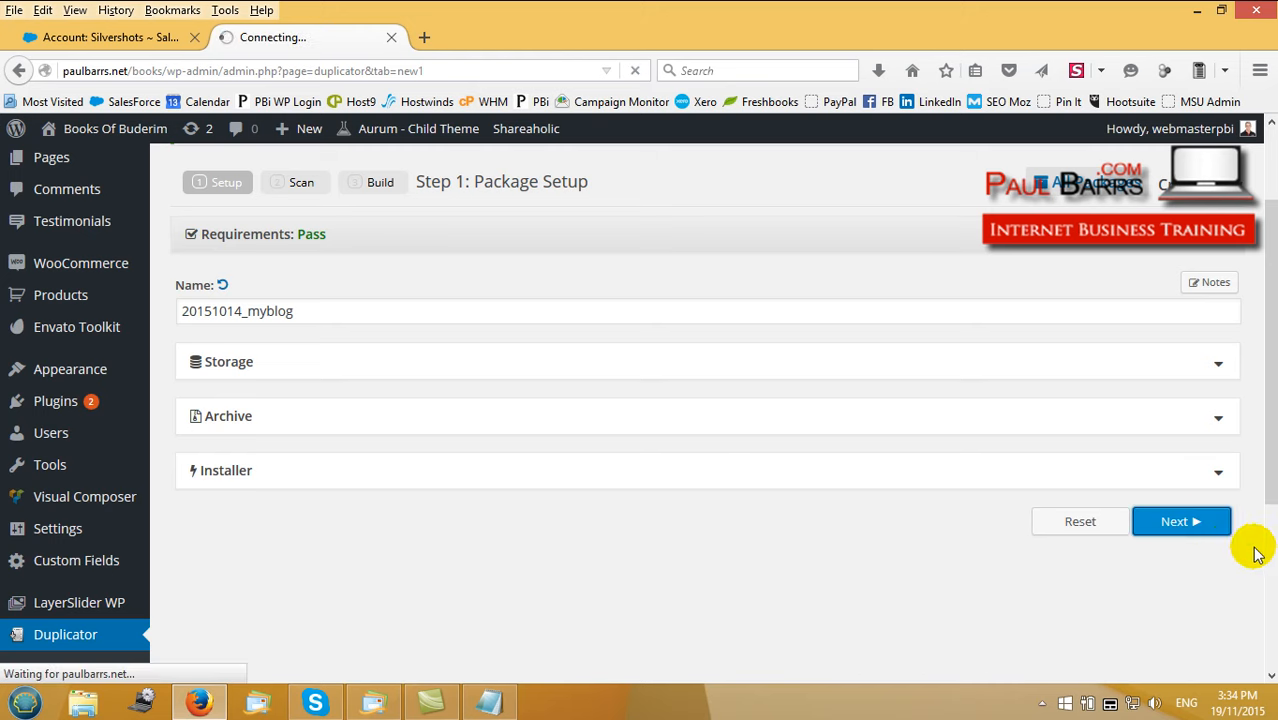
# Review the scan results, inspecting the Large Files warning paths on the 155 MB archive
pyautogui.click(1181, 521)
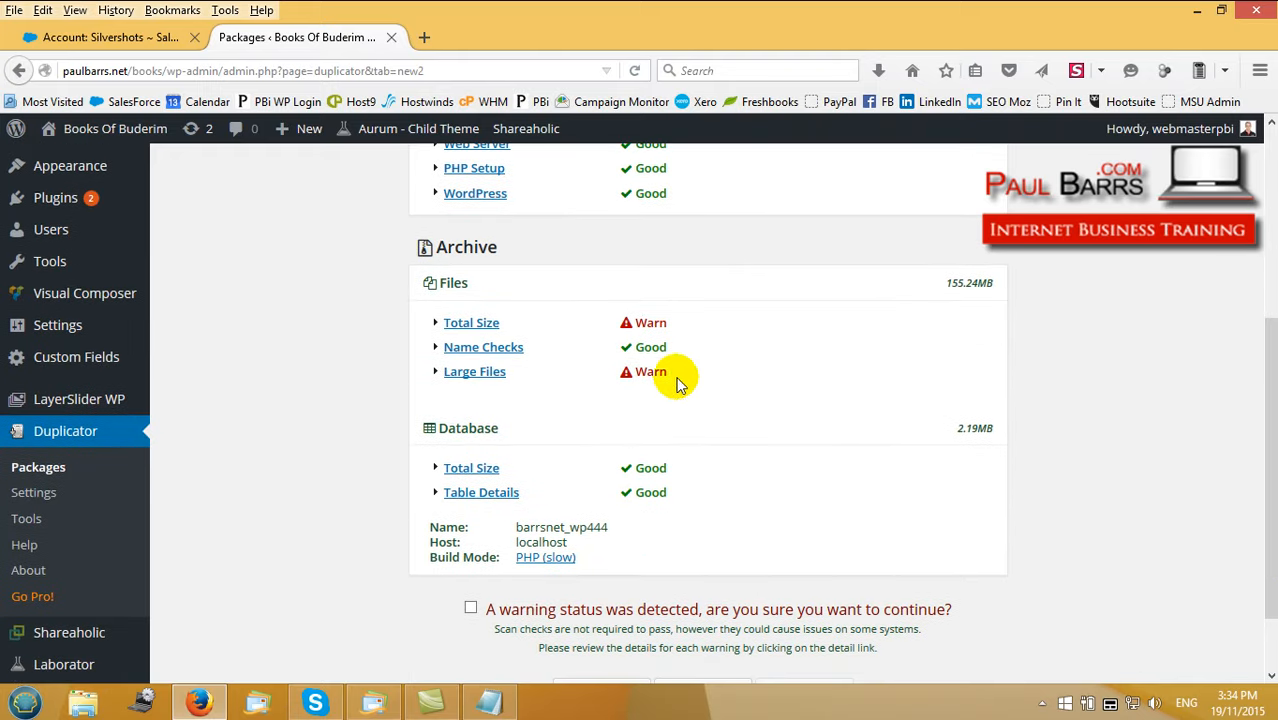
pyautogui.moveTo(1016, 295)
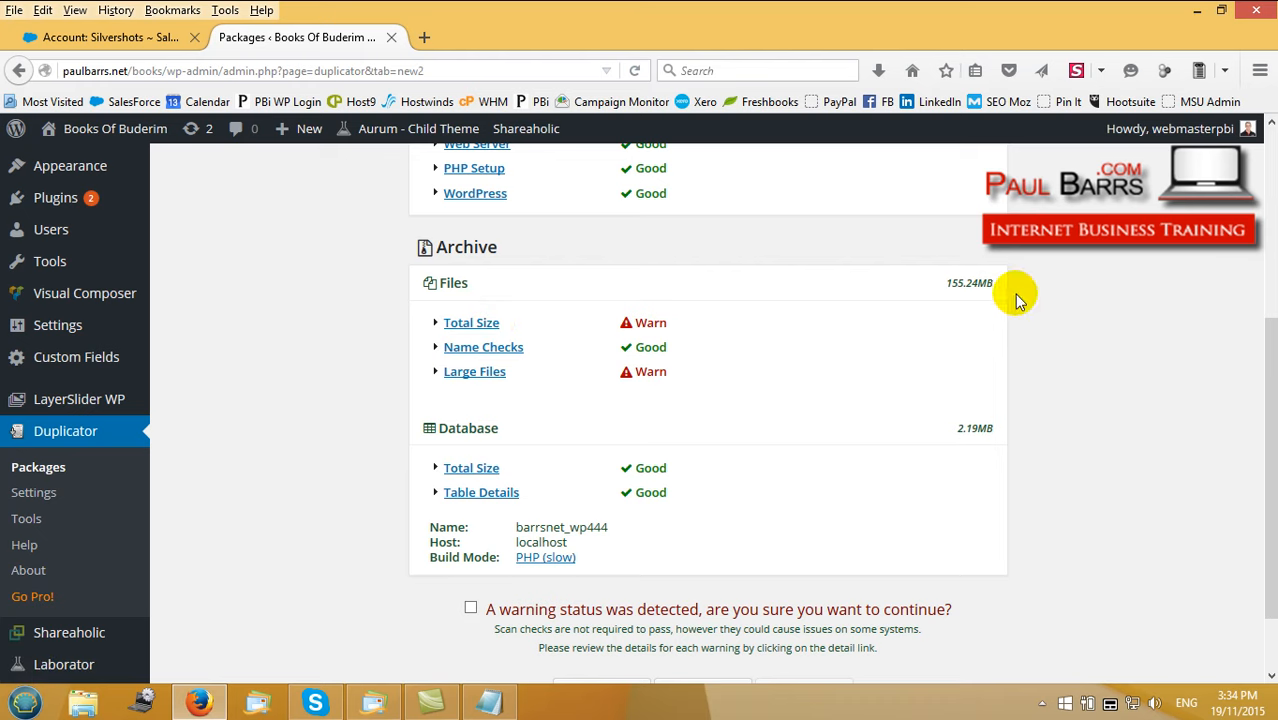
pyautogui.moveTo(1030, 310)
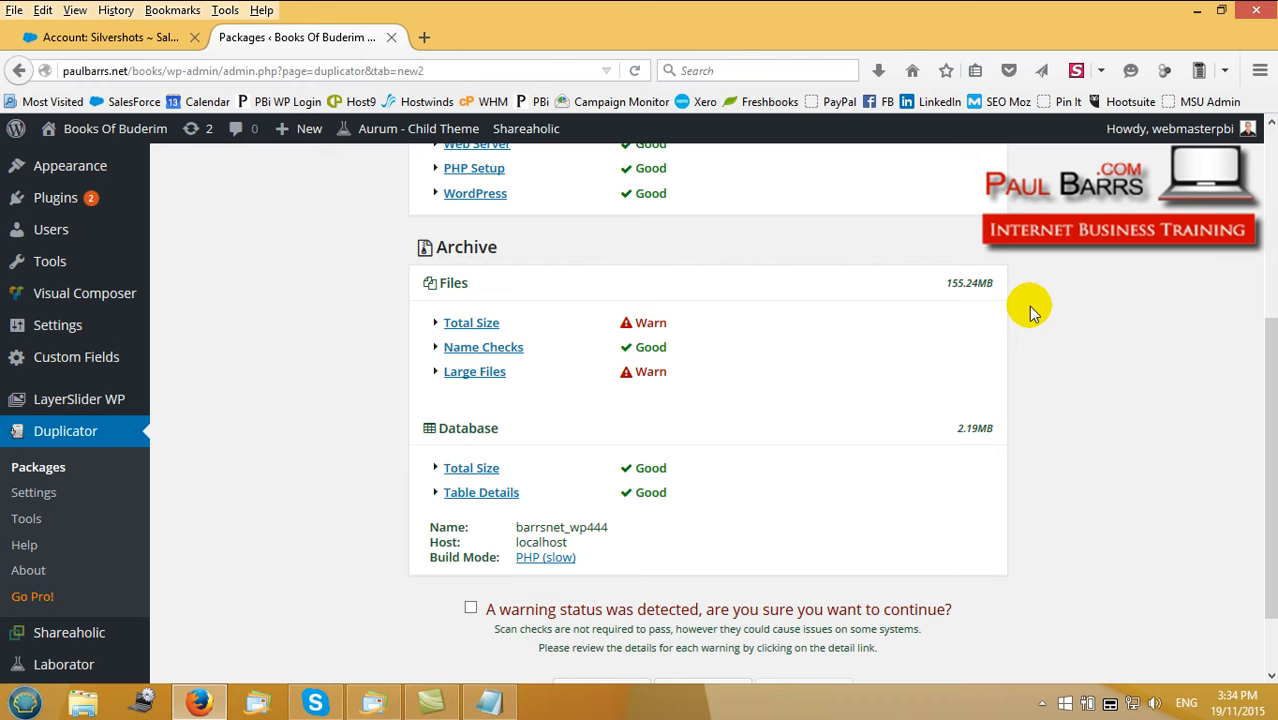
pyautogui.moveTo(744, 348)
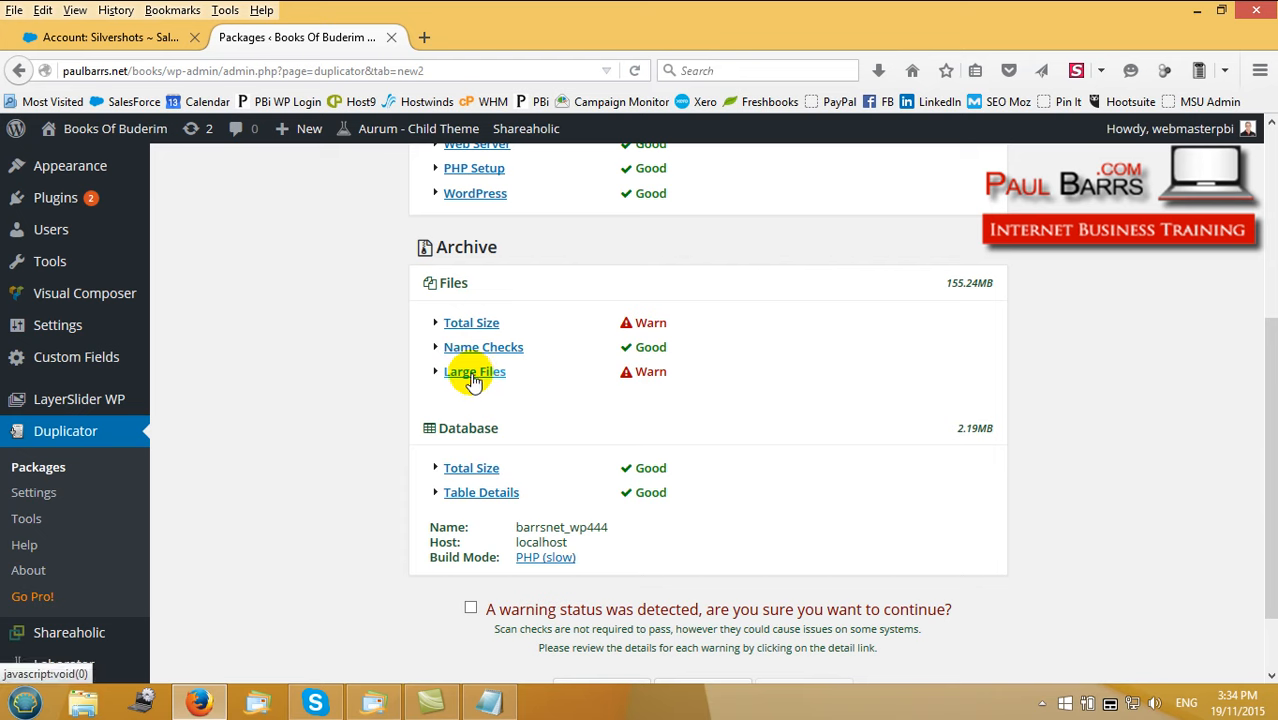
pyautogui.click(474, 371)
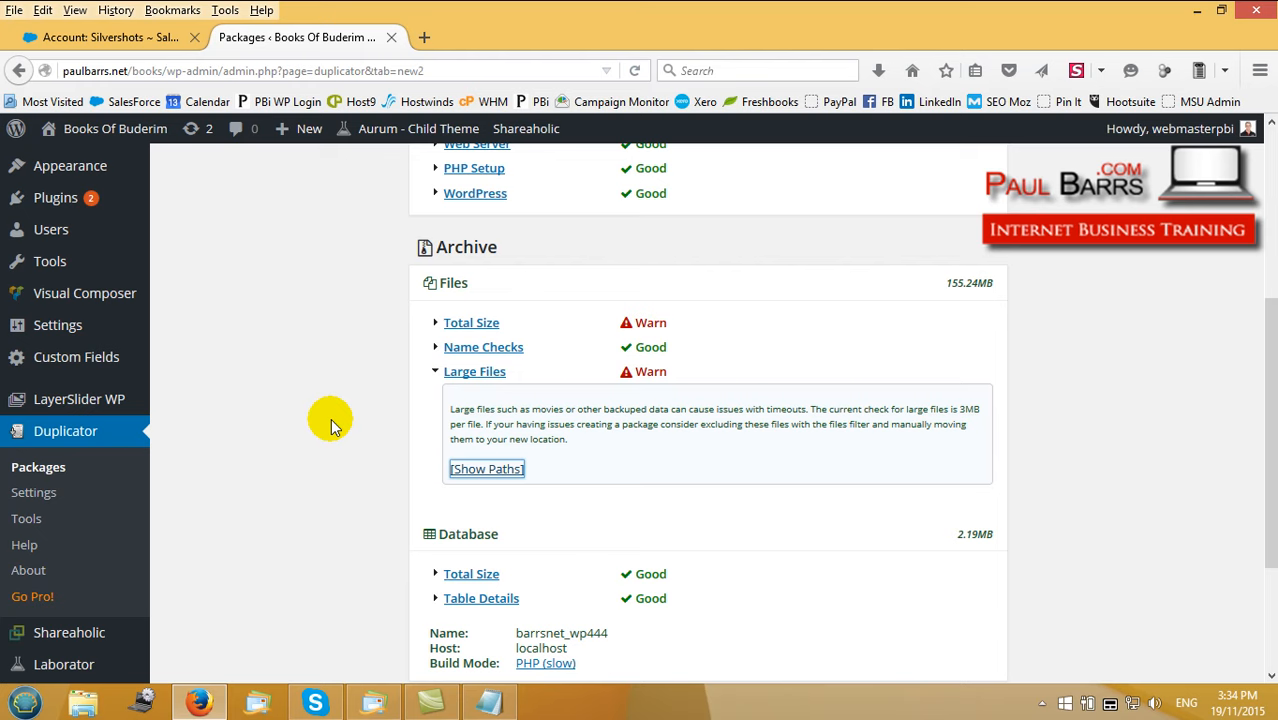
pyautogui.click(486, 468)
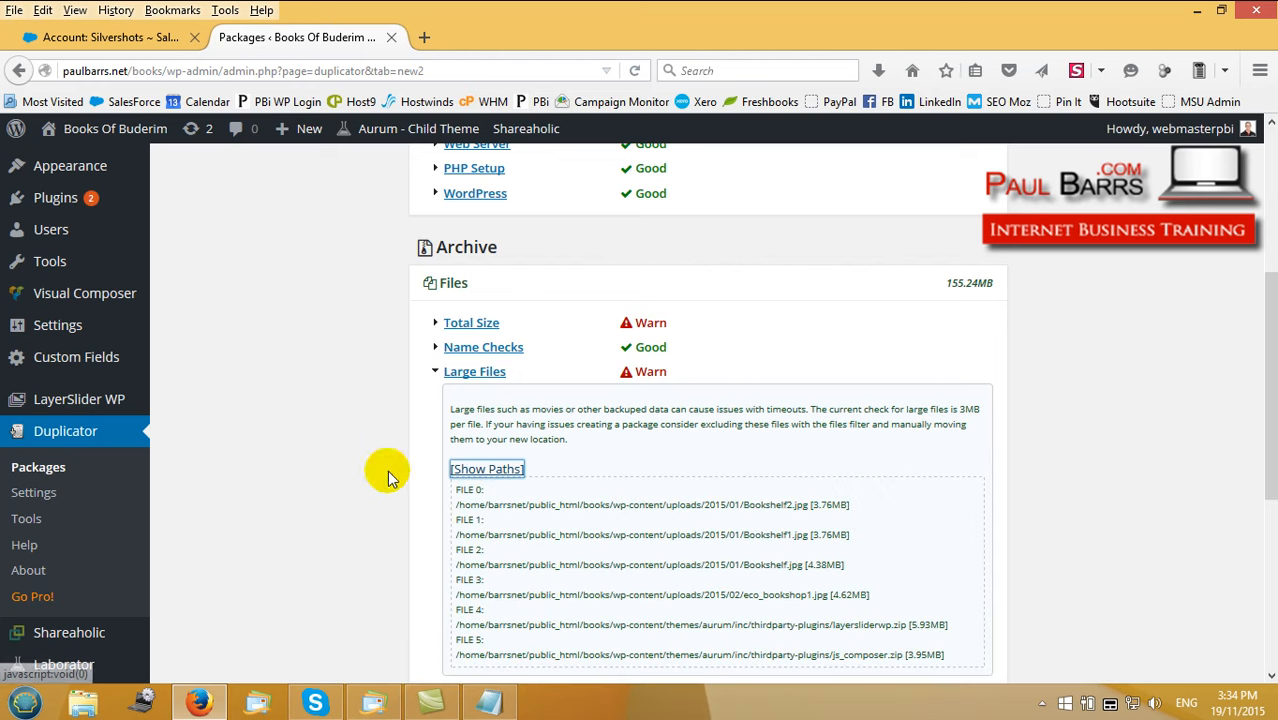
pyautogui.moveTo(848, 510)
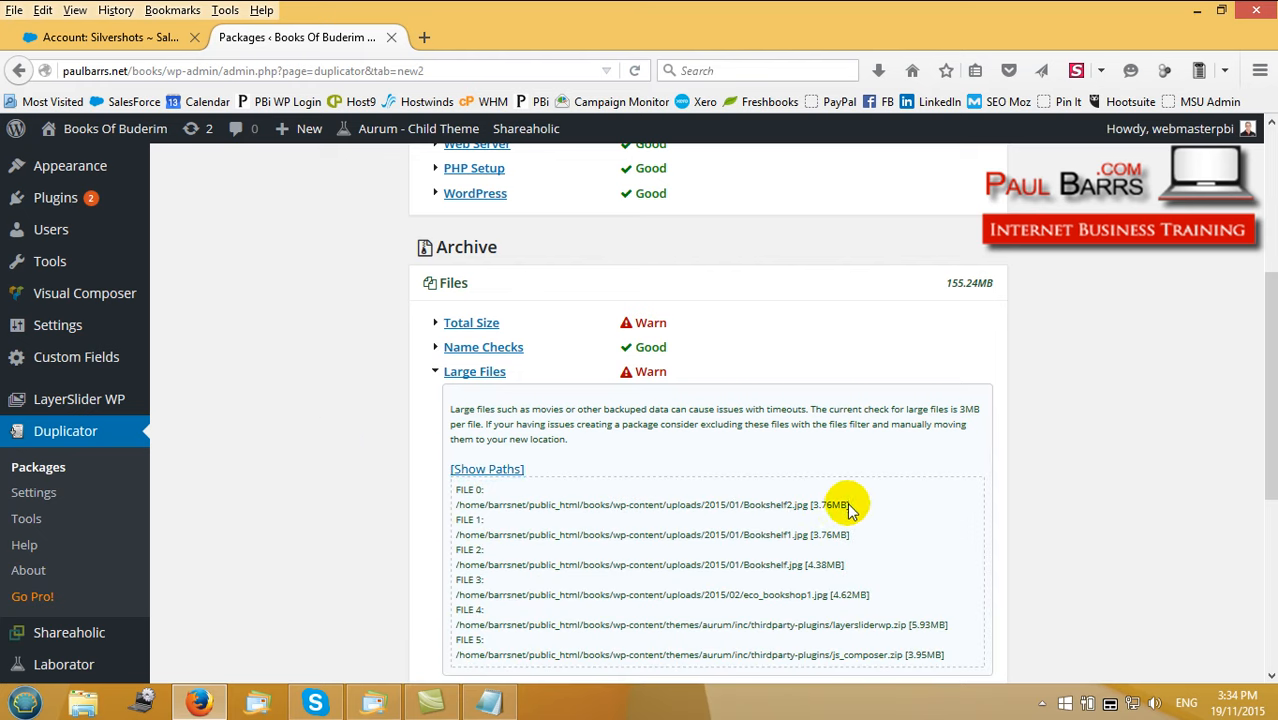
pyautogui.moveTo(787, 573)
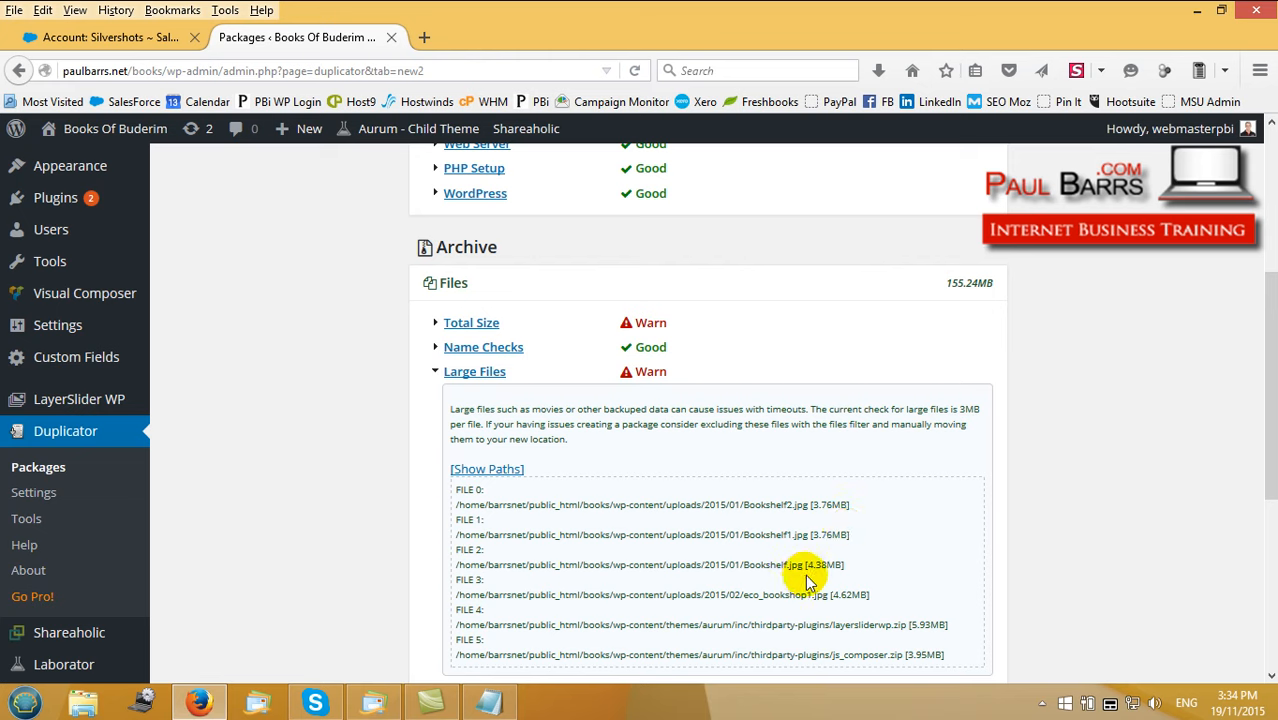
pyautogui.moveTo(715, 530)
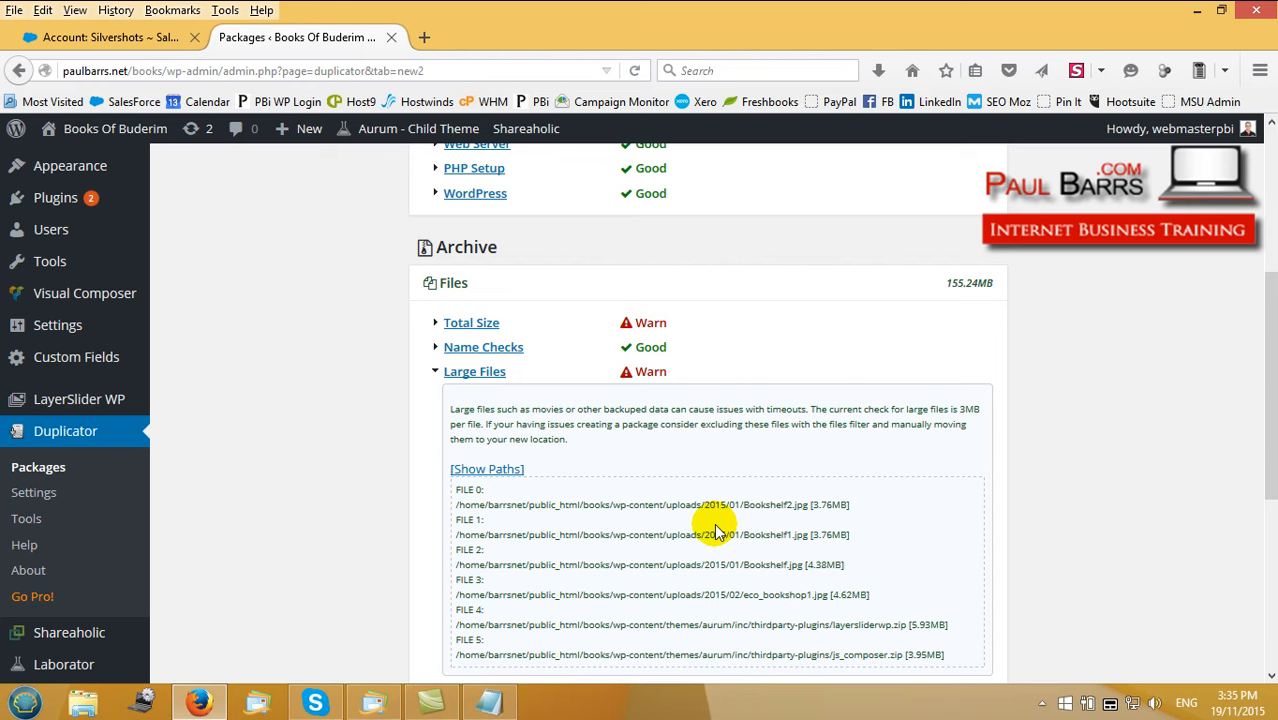
pyautogui.click(486, 468)
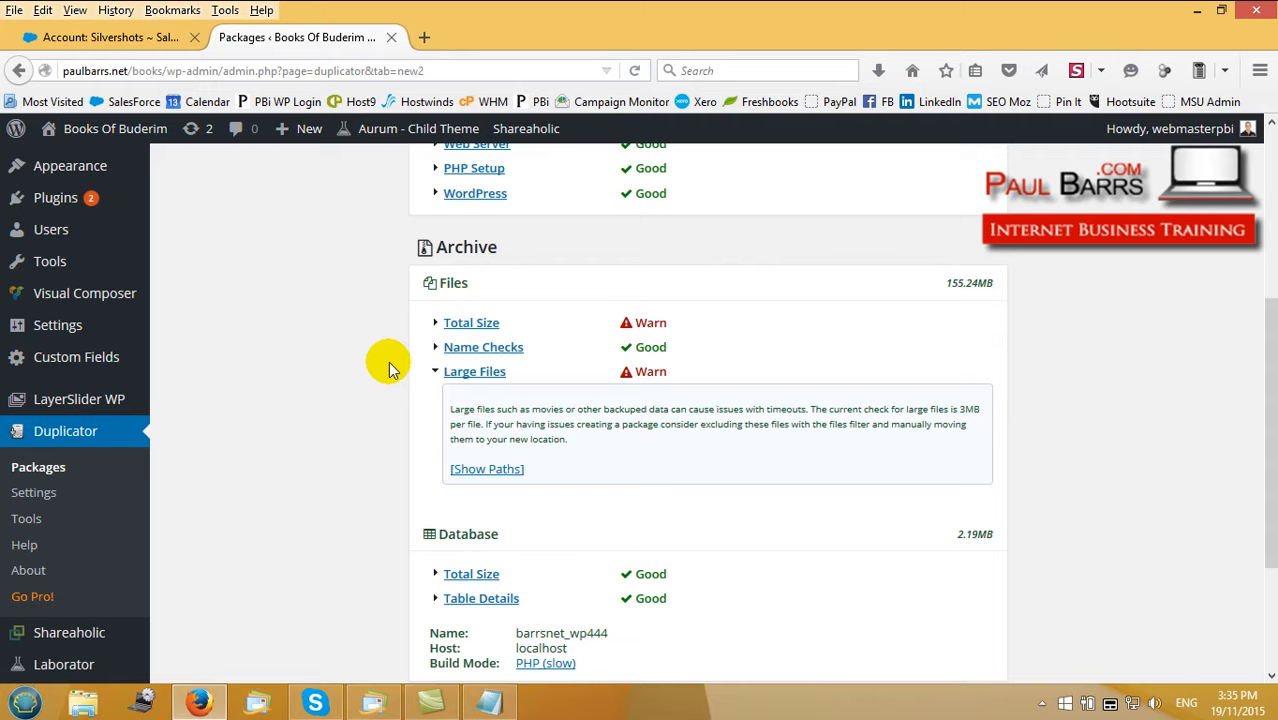
pyautogui.scroll(-3)
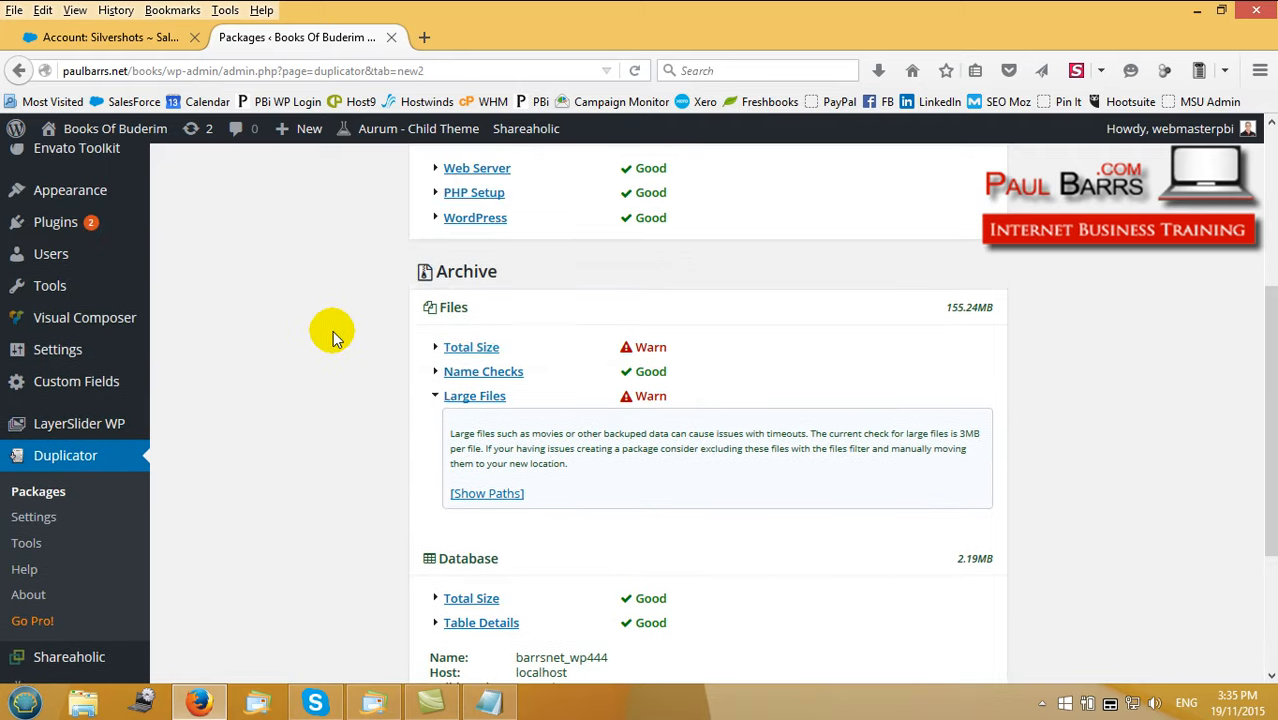
pyautogui.moveTo(335, 370)
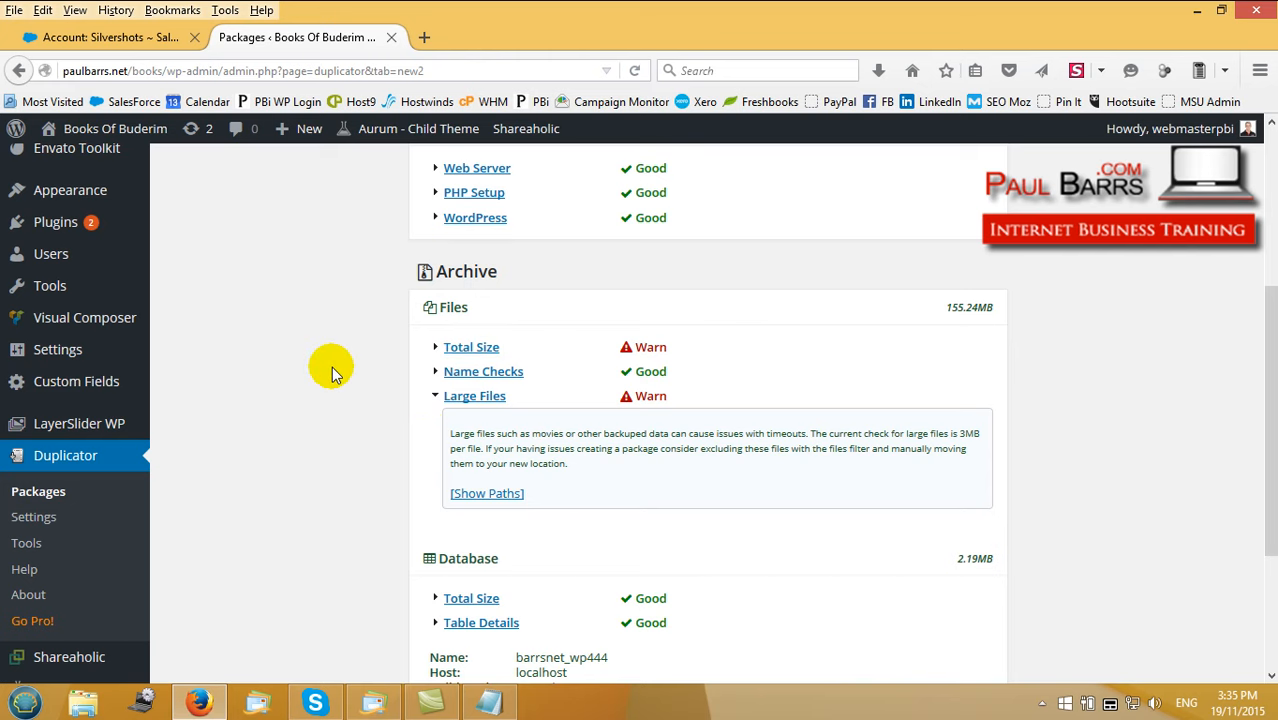
pyautogui.moveTo(455, 200)
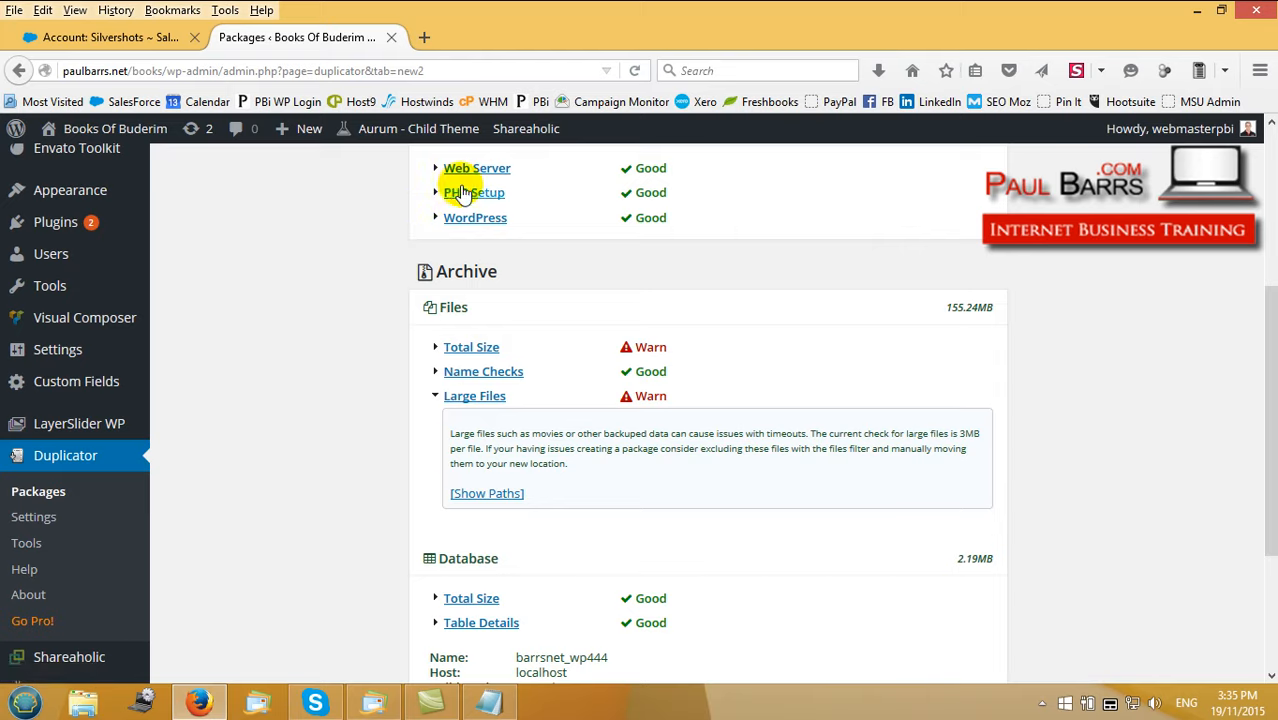
pyautogui.scroll(-3)
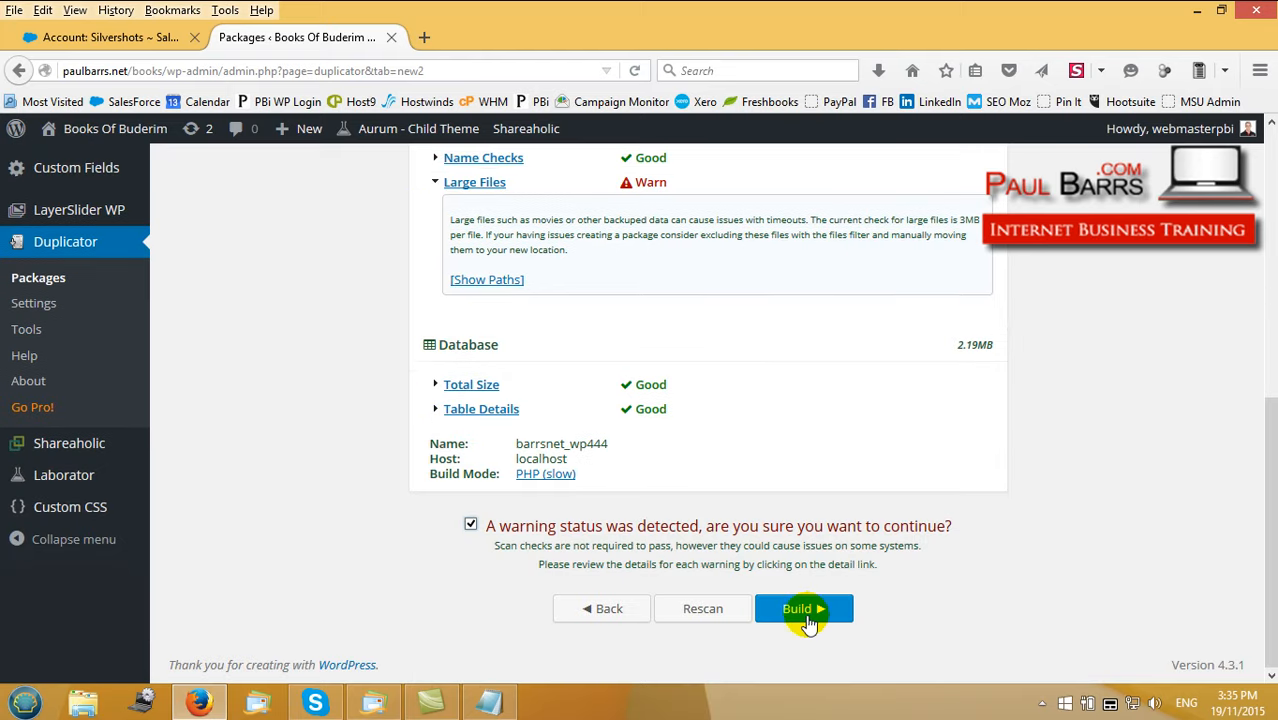
# Build the package until Package Completed shows, with installer and 112 MB archive
pyautogui.click(804, 608)
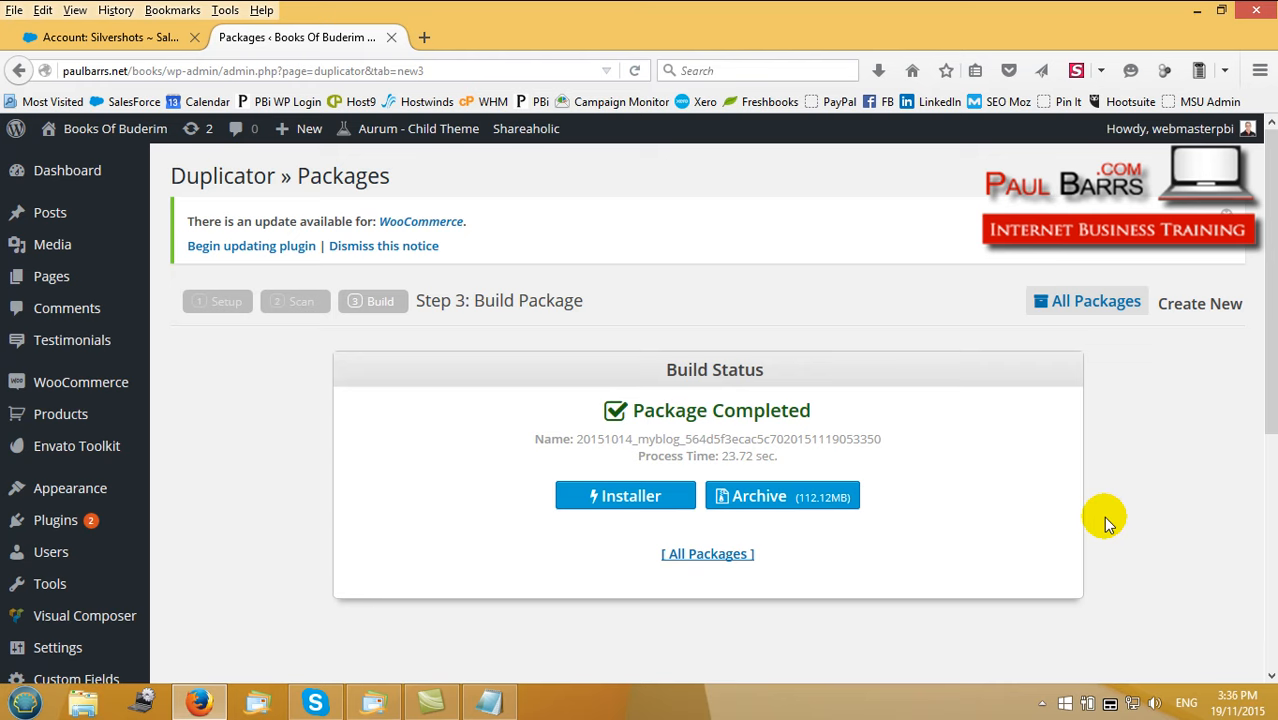
pyautogui.moveTo(630, 485)
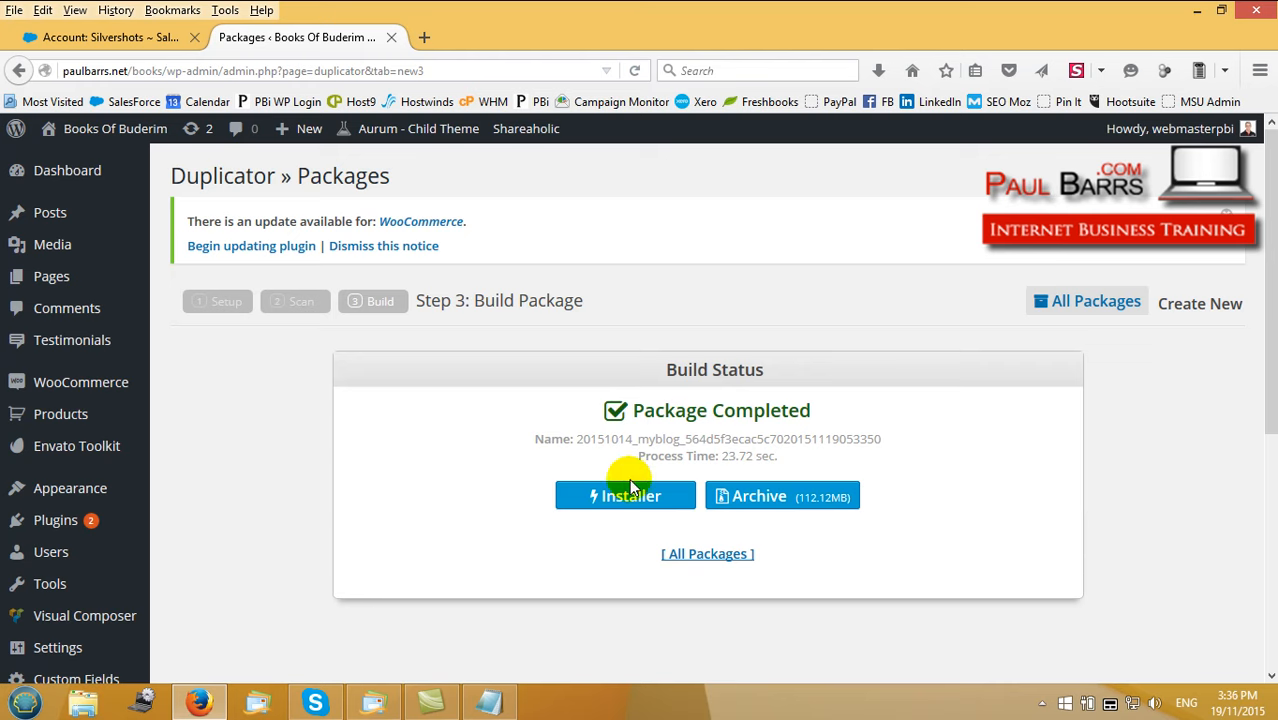
pyautogui.moveTo(775, 500)
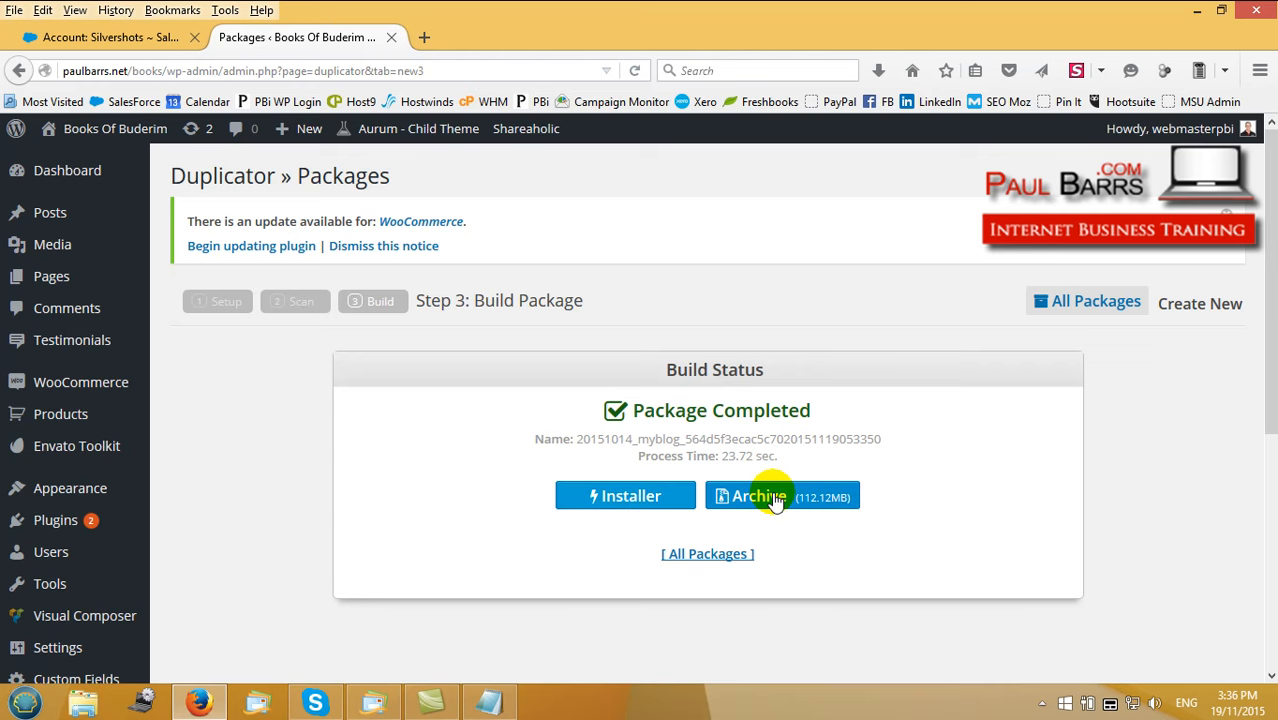
pyautogui.moveTo(625, 496)
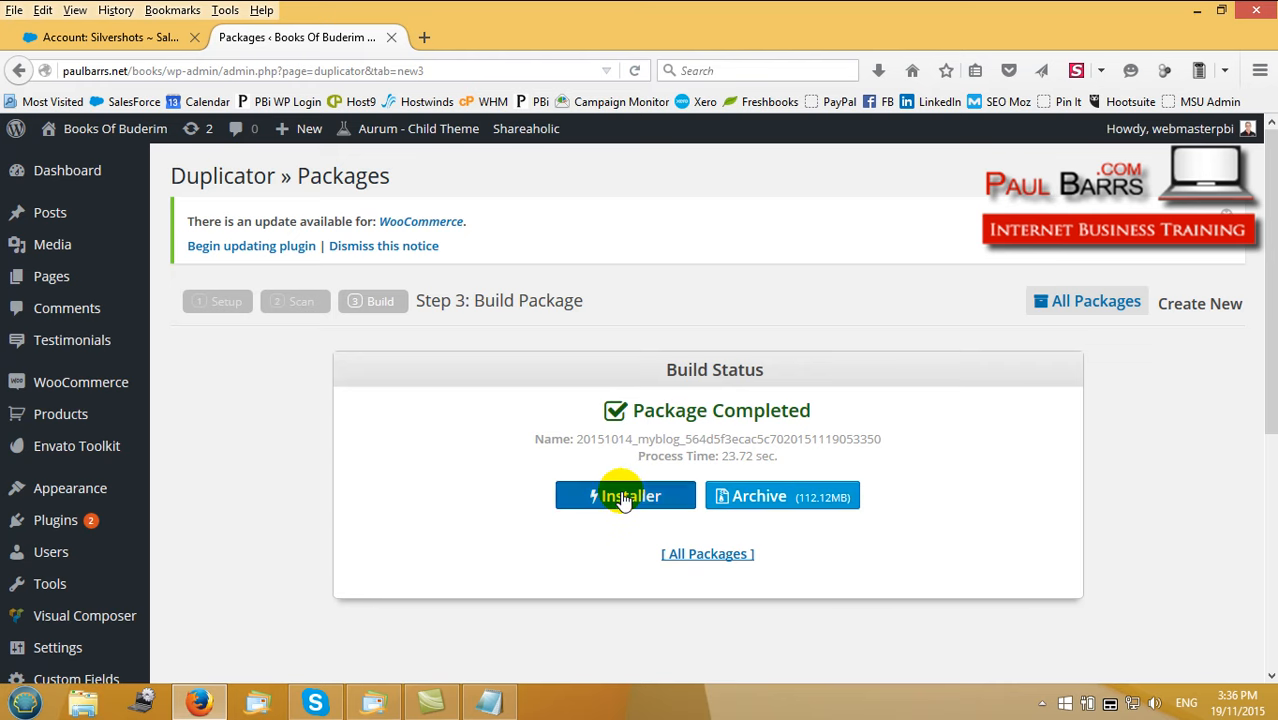
# Download installer.php and save it to the desktop
pyautogui.click(625, 495)
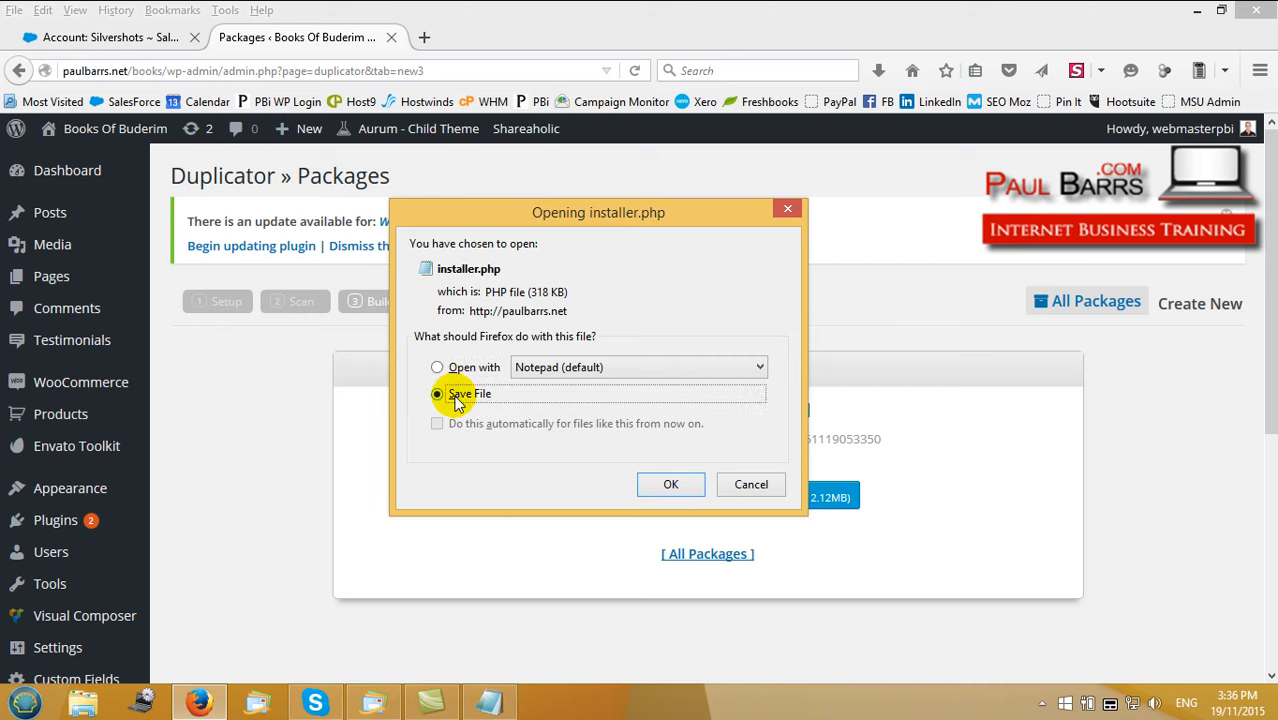
pyautogui.click(671, 484)
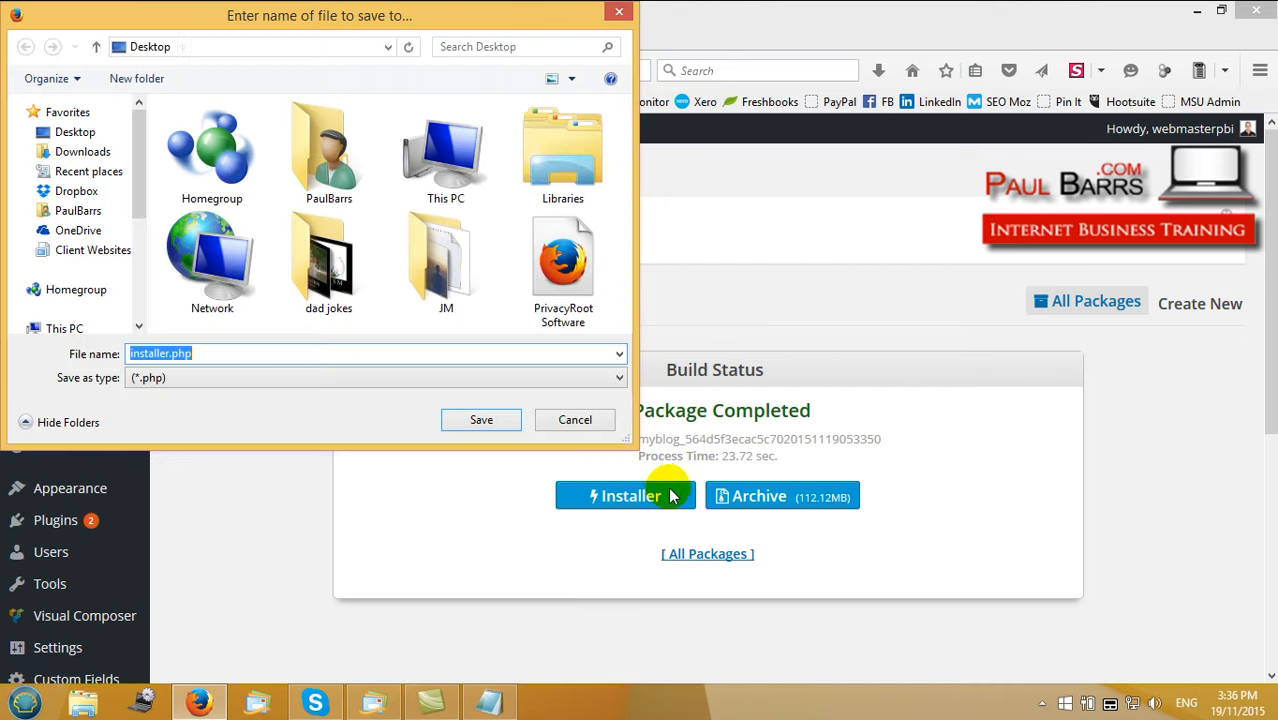
pyautogui.click(481, 419)
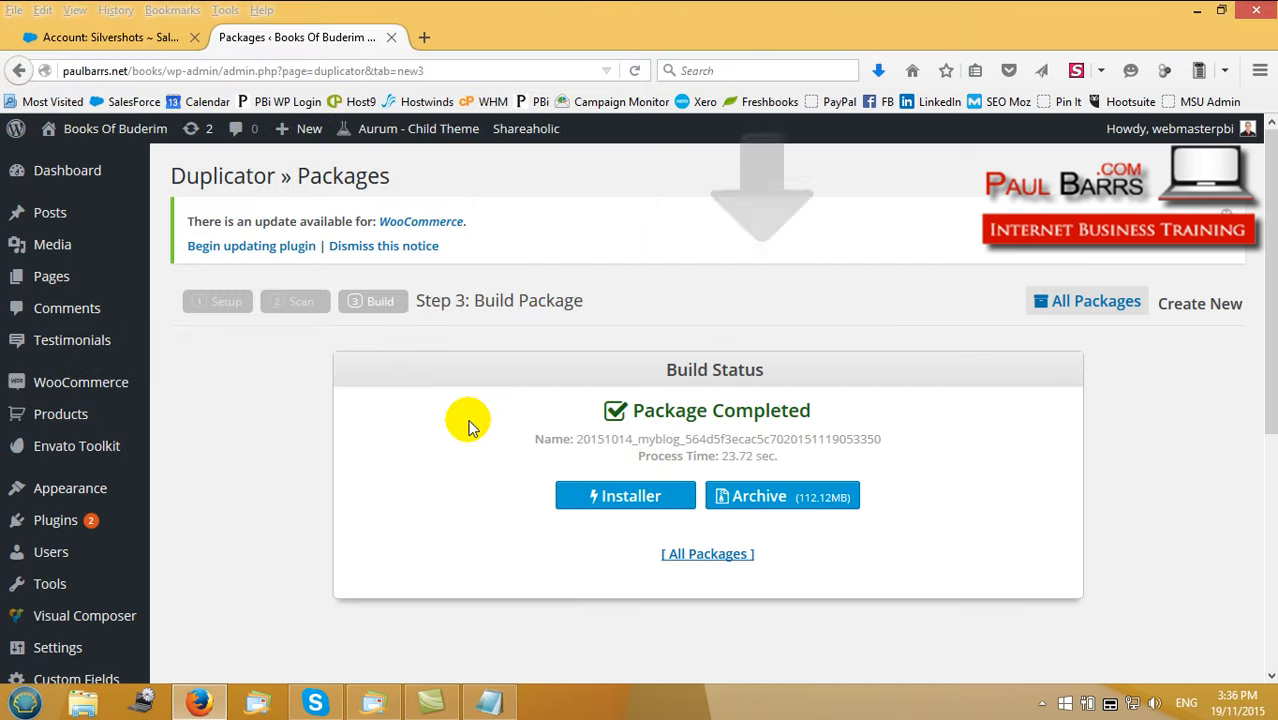
# Download and save the 112 MB package archive zip
pyautogui.click(782, 496)
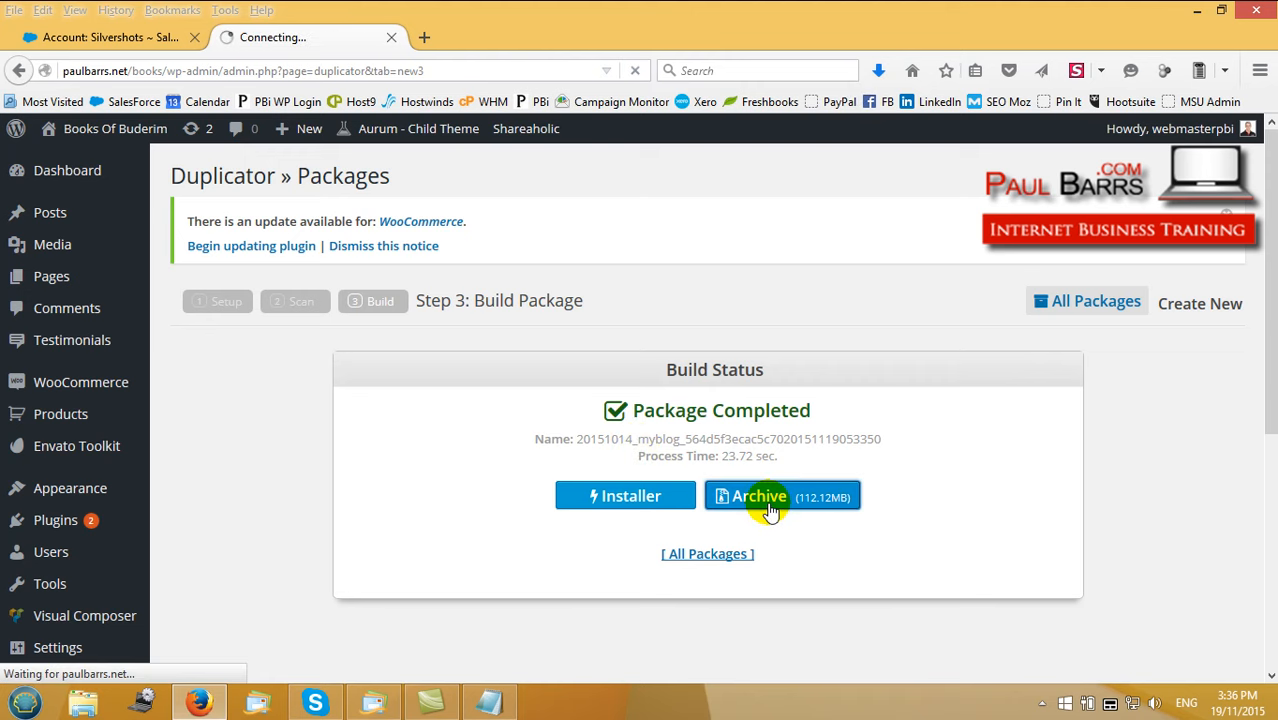
pyautogui.click(759, 496)
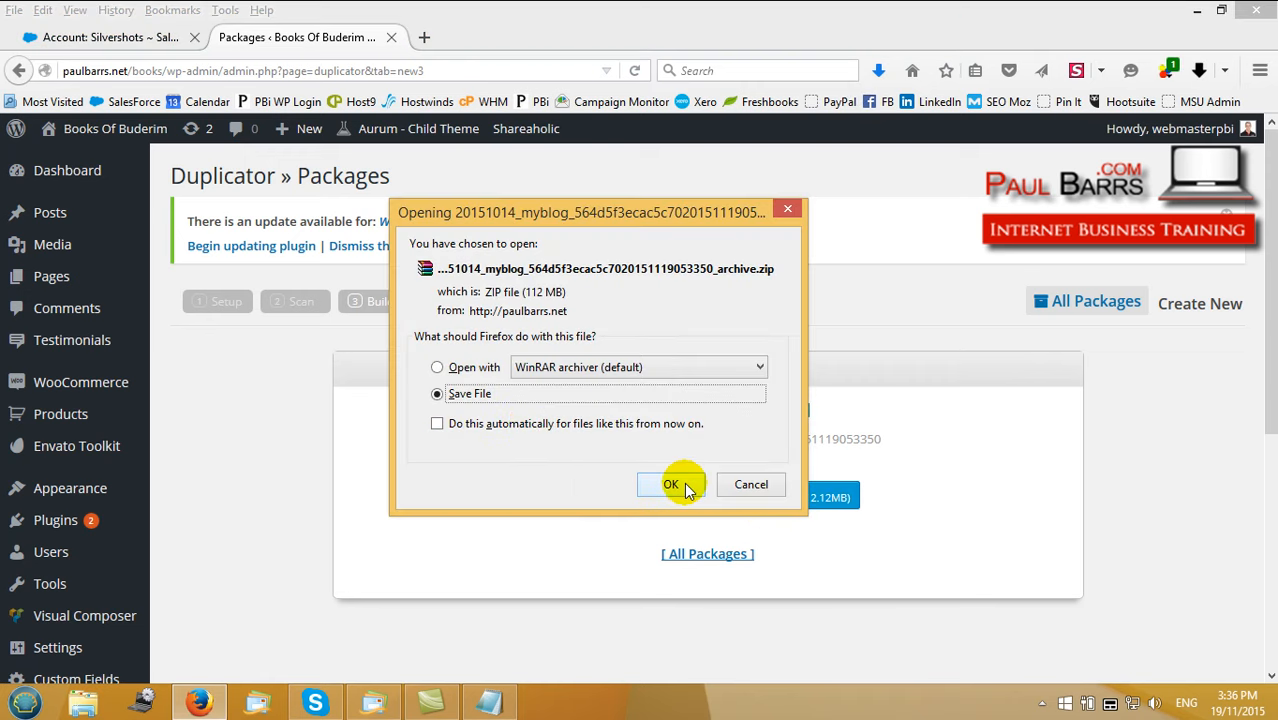
pyautogui.click(670, 484)
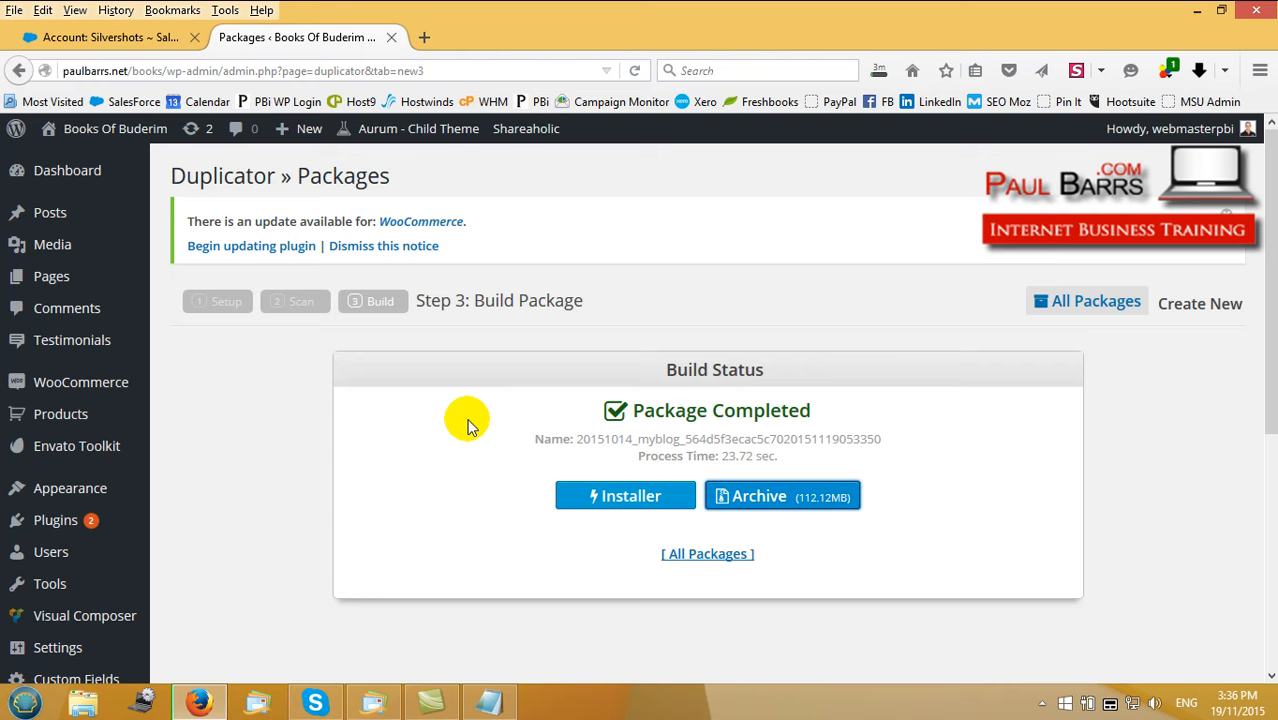
pyautogui.moveTo(463, 418)
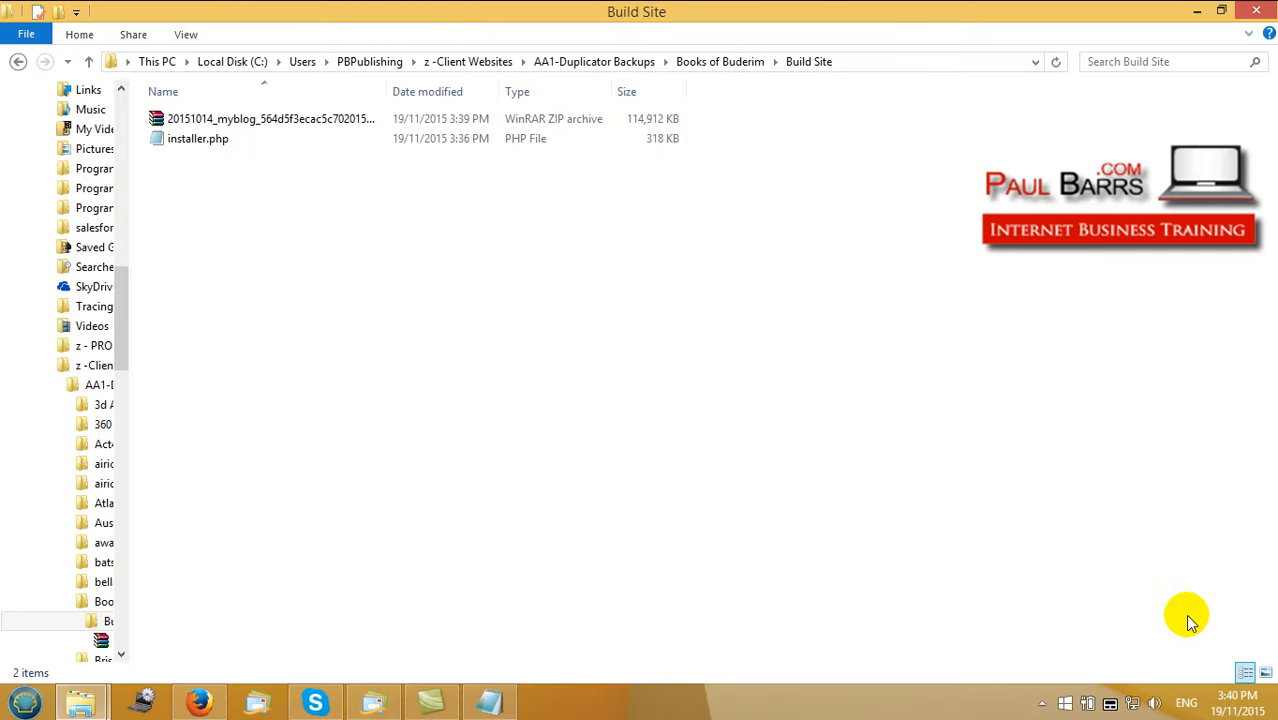
pyautogui.click(197, 138)
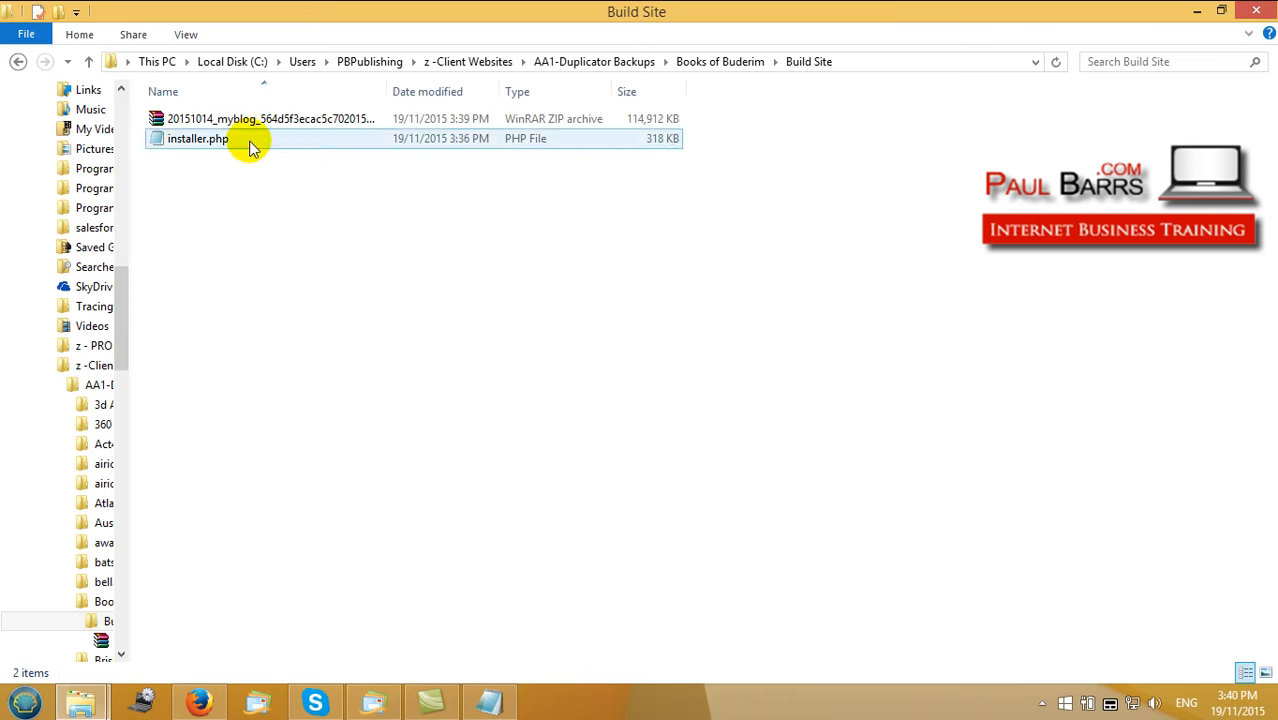
pyautogui.click(270, 118)
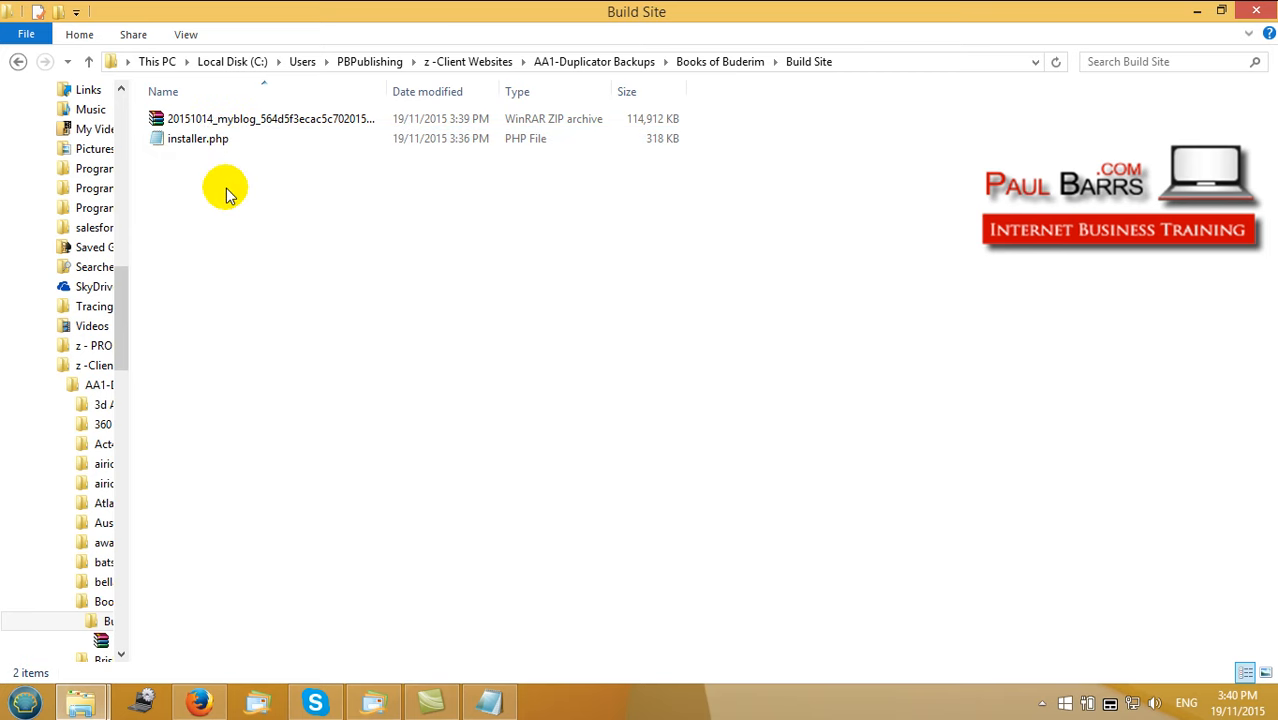
pyautogui.moveTo(210, 405)
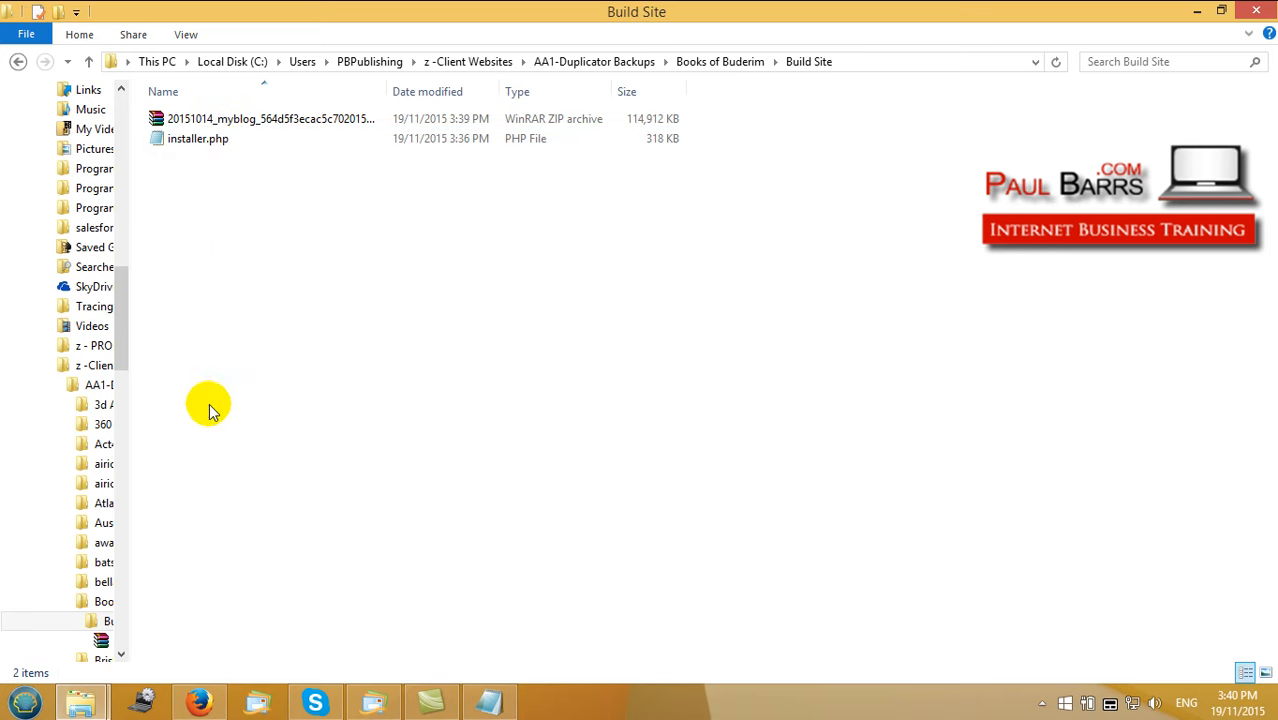
pyautogui.moveTo(82, 700)
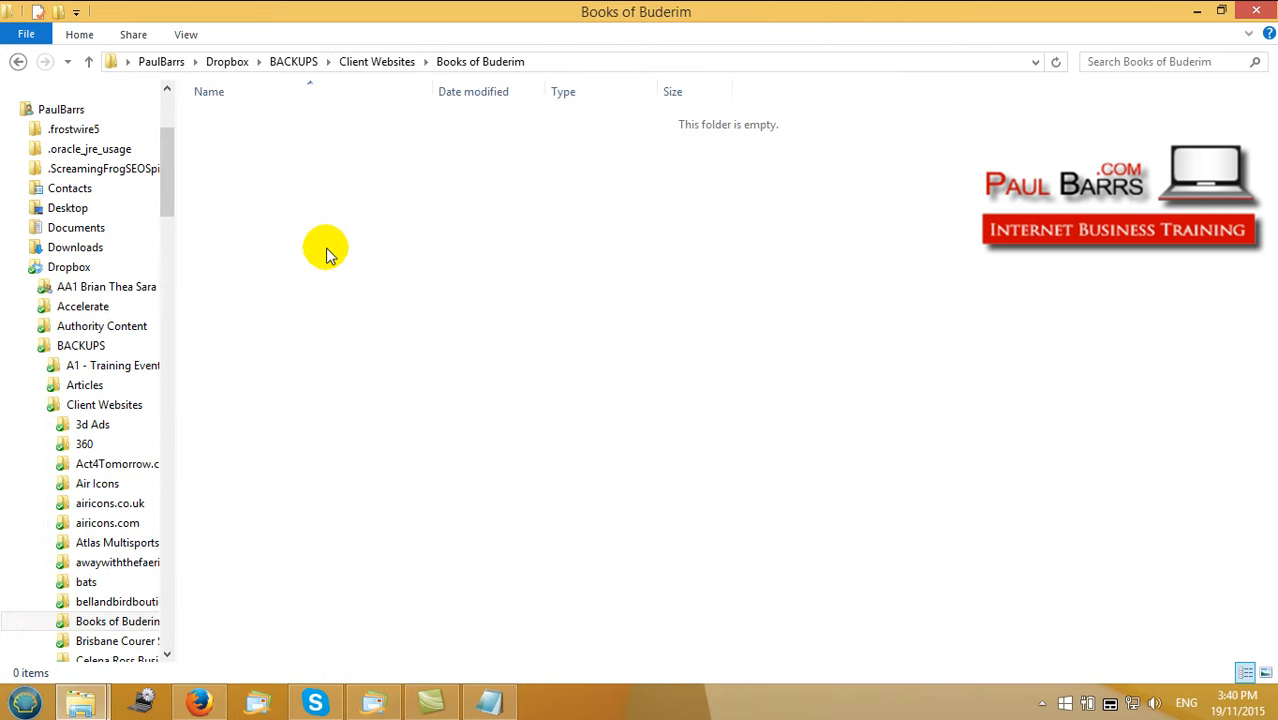
pyautogui.moveTo(313, 190)
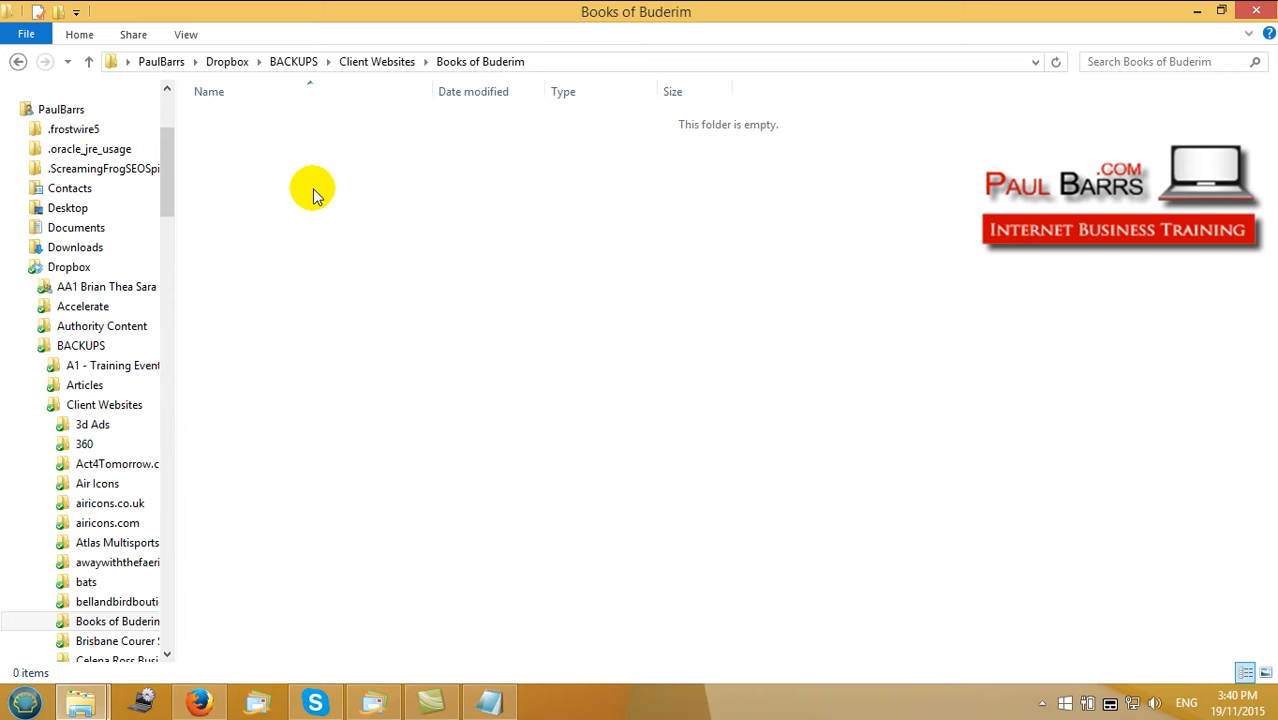
# Paste the Build Site folder into Dropbox BACKUPS › Client Websites › Books of Buderim
pyautogui.rightClick(312, 190)
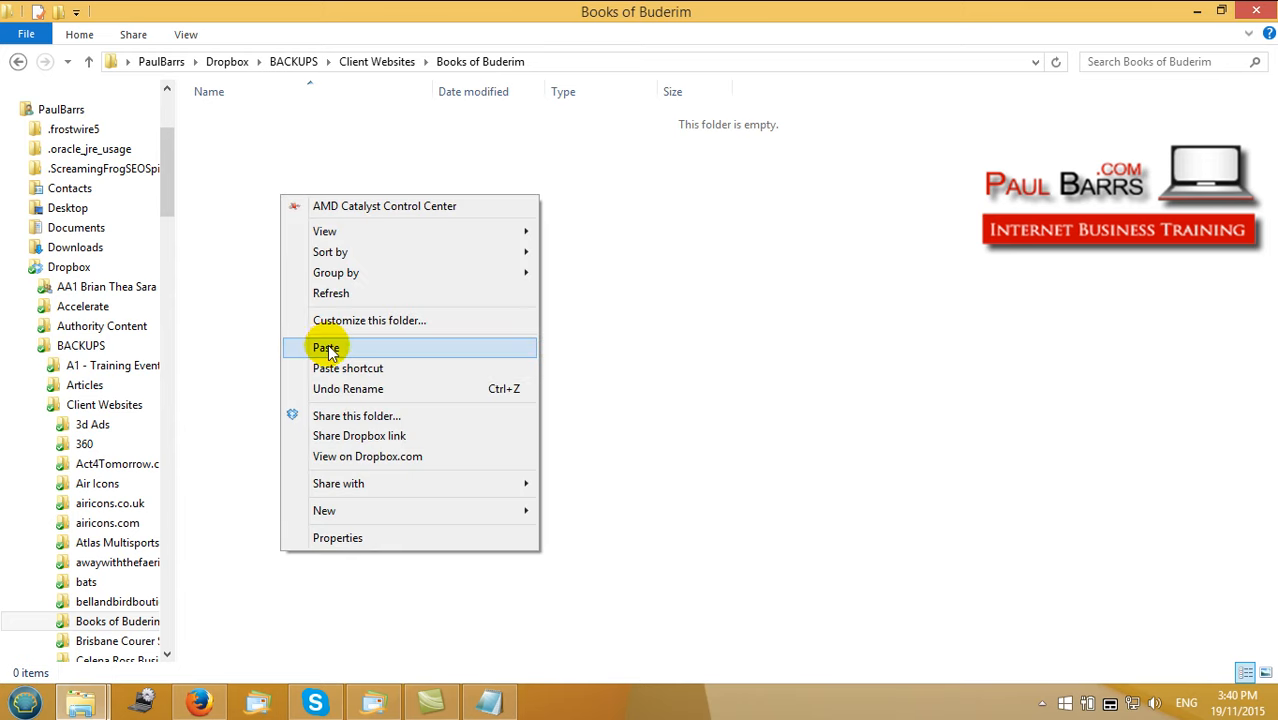
pyautogui.click(326, 347)
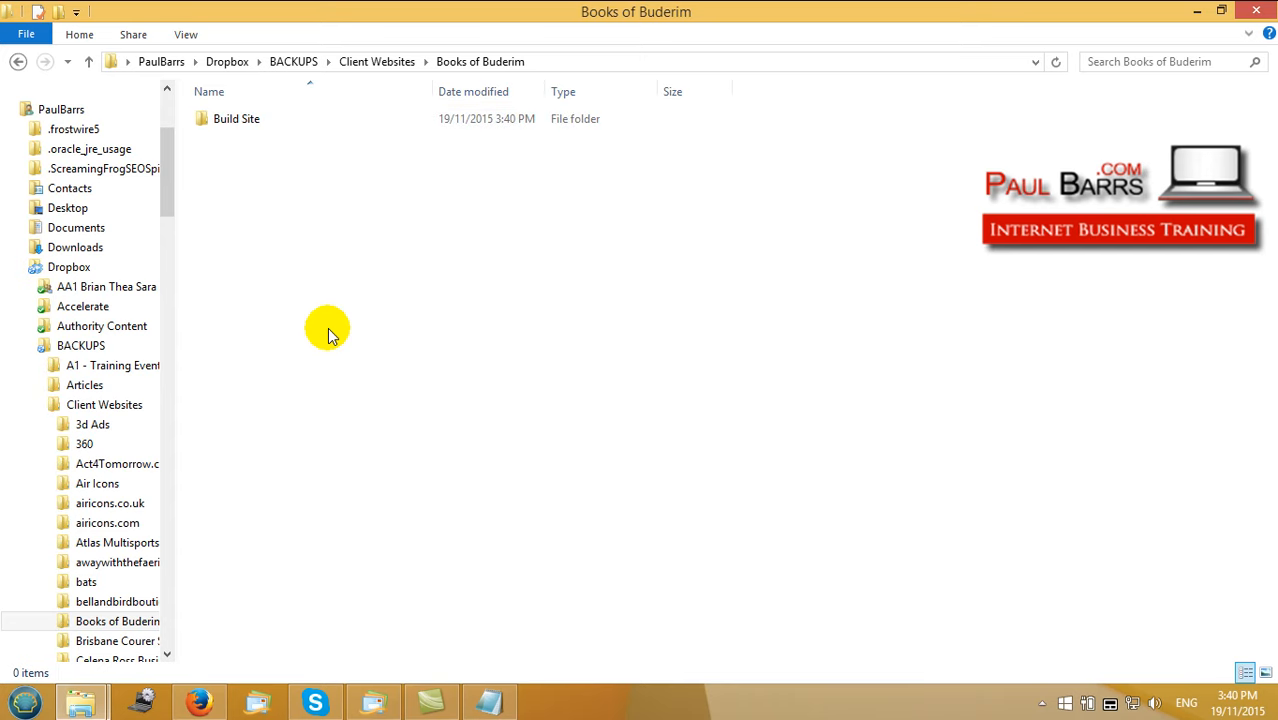